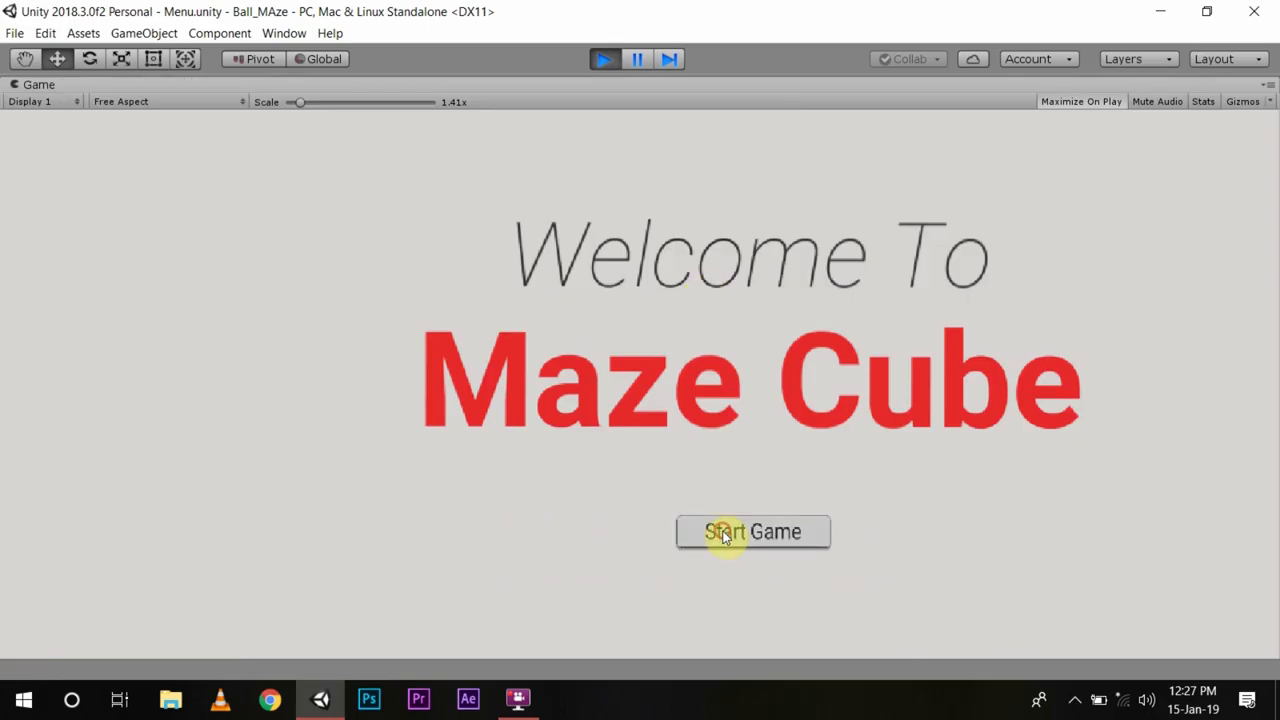
Start the Maze Cube game from the menu and quit it from the end screen.
click(752, 532)
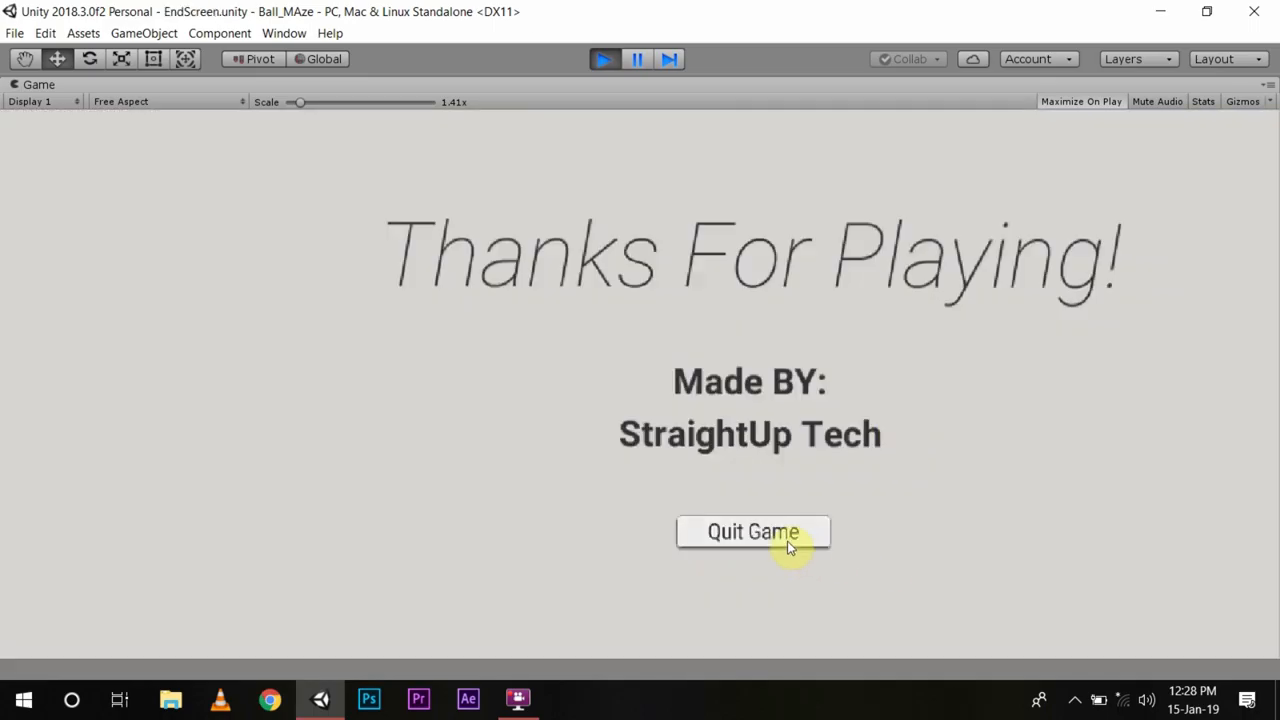
click(752, 532)
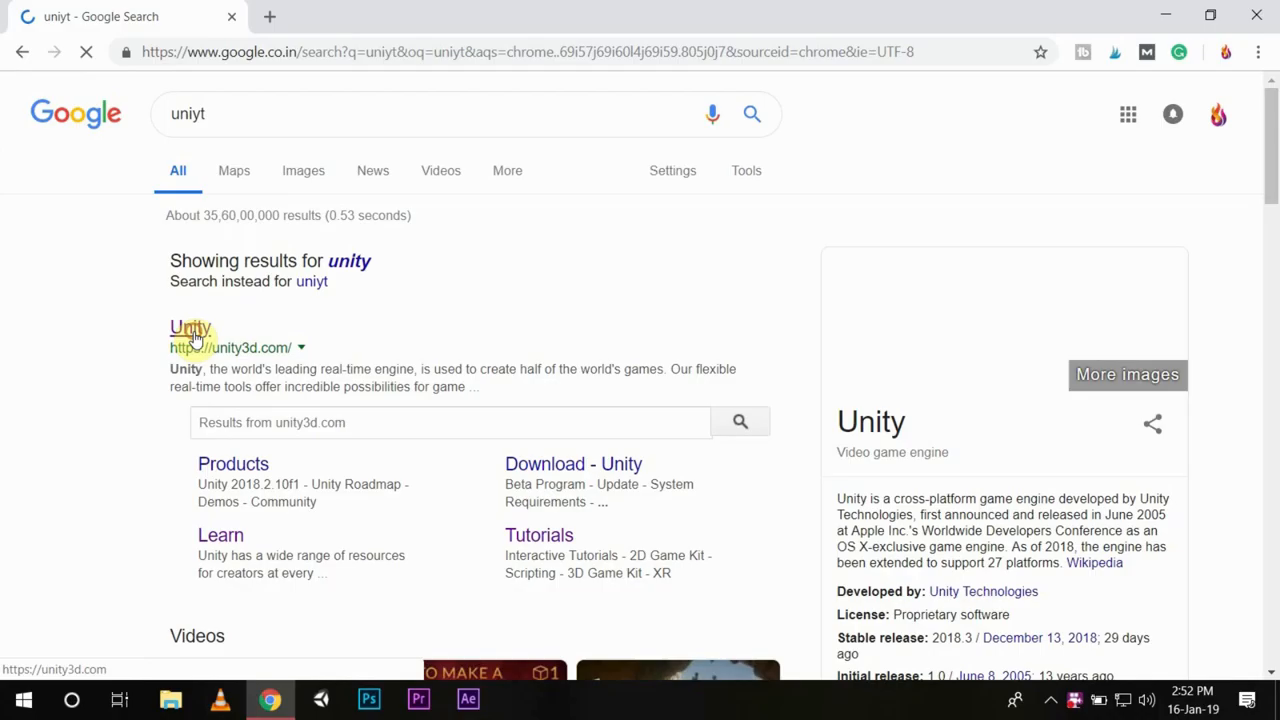
Reach Unity's plans and pricing page from the Google results via unity3d.com.
click(190, 328)
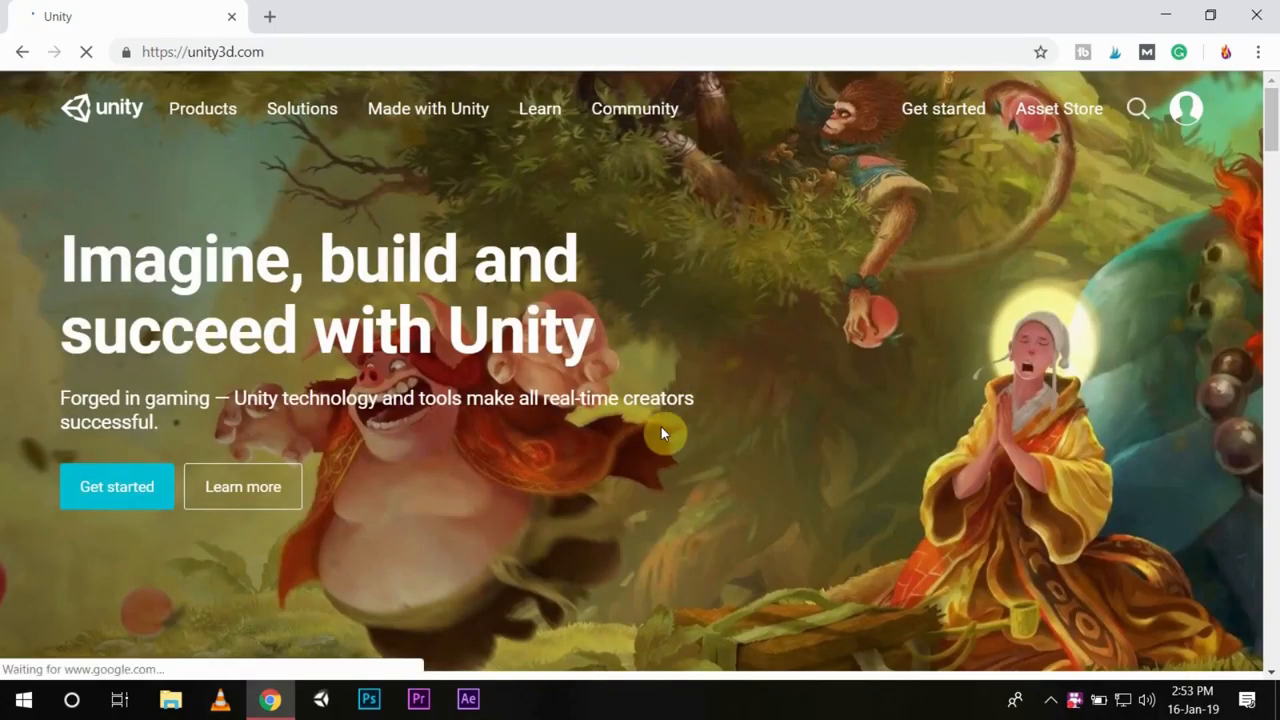
click(116, 486)
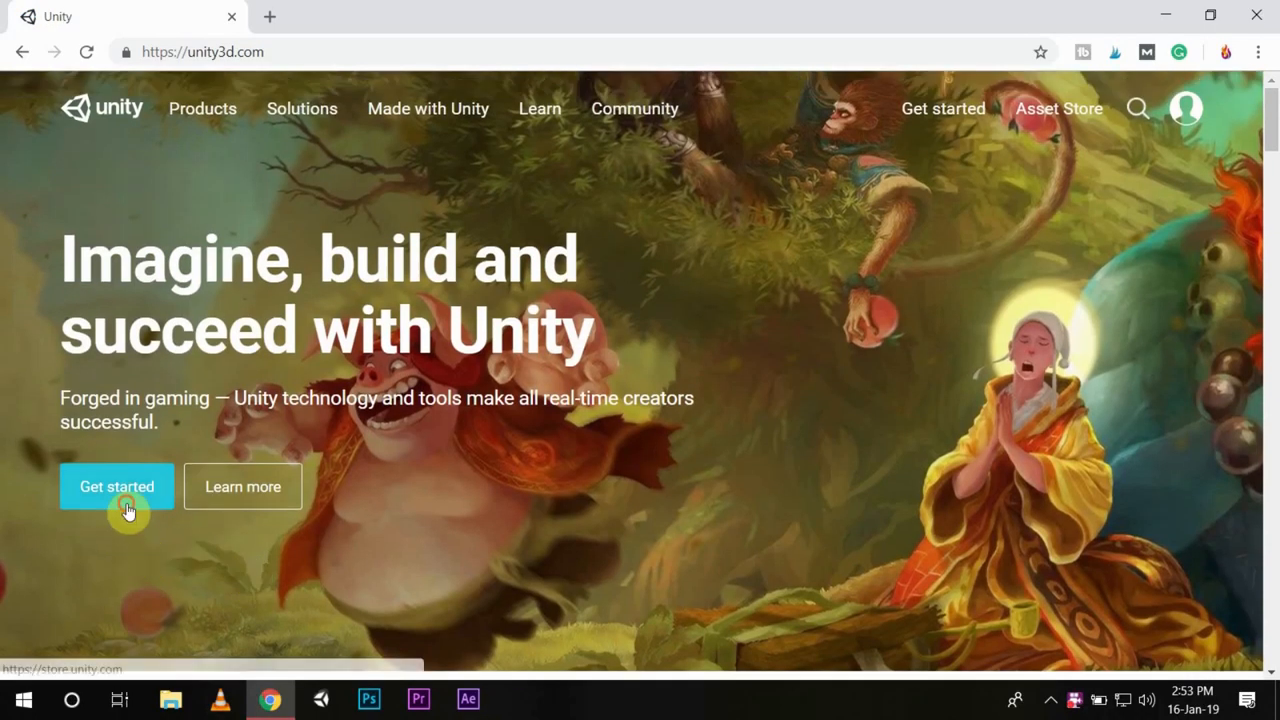
click(116, 488)
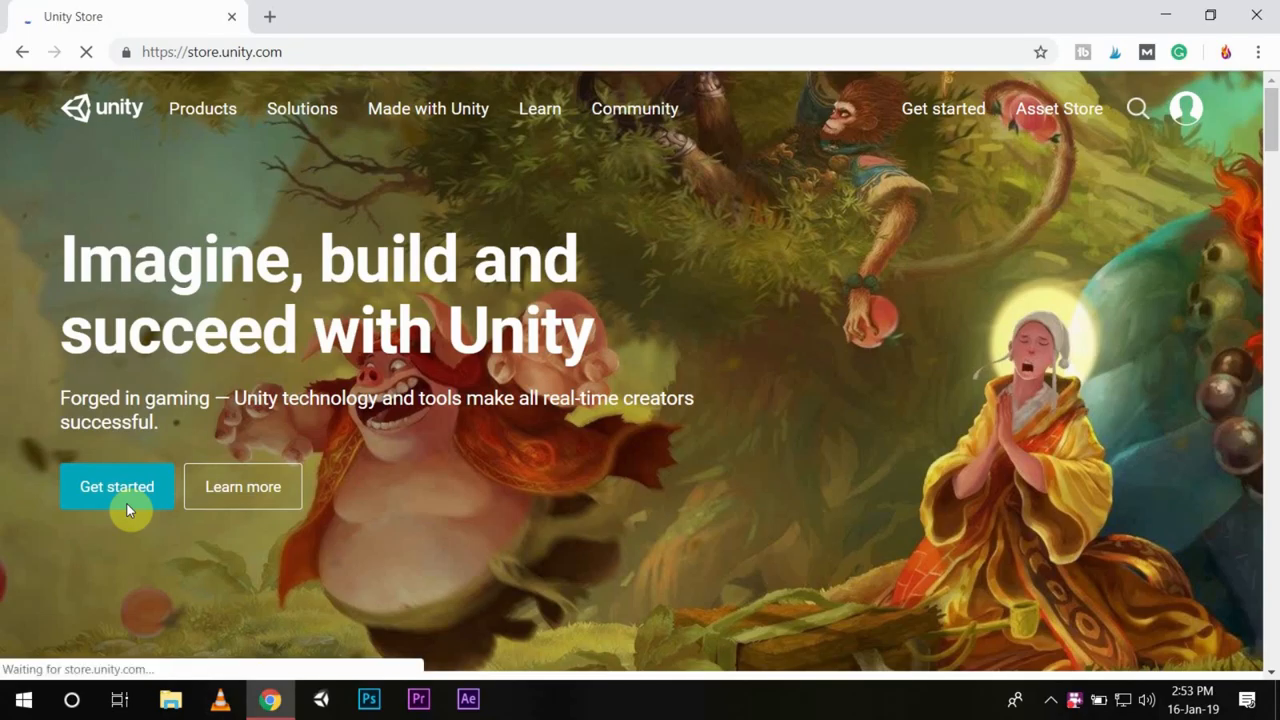
click(116, 486)
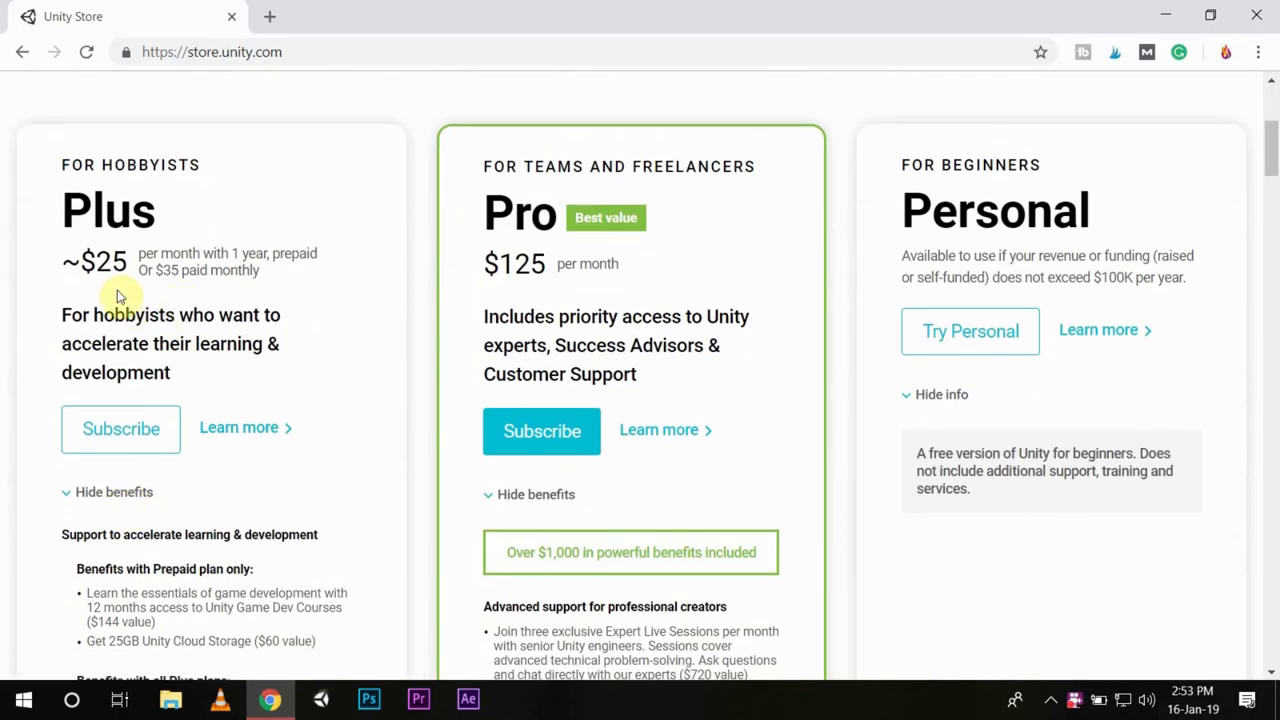
mouse_move(1056, 388)
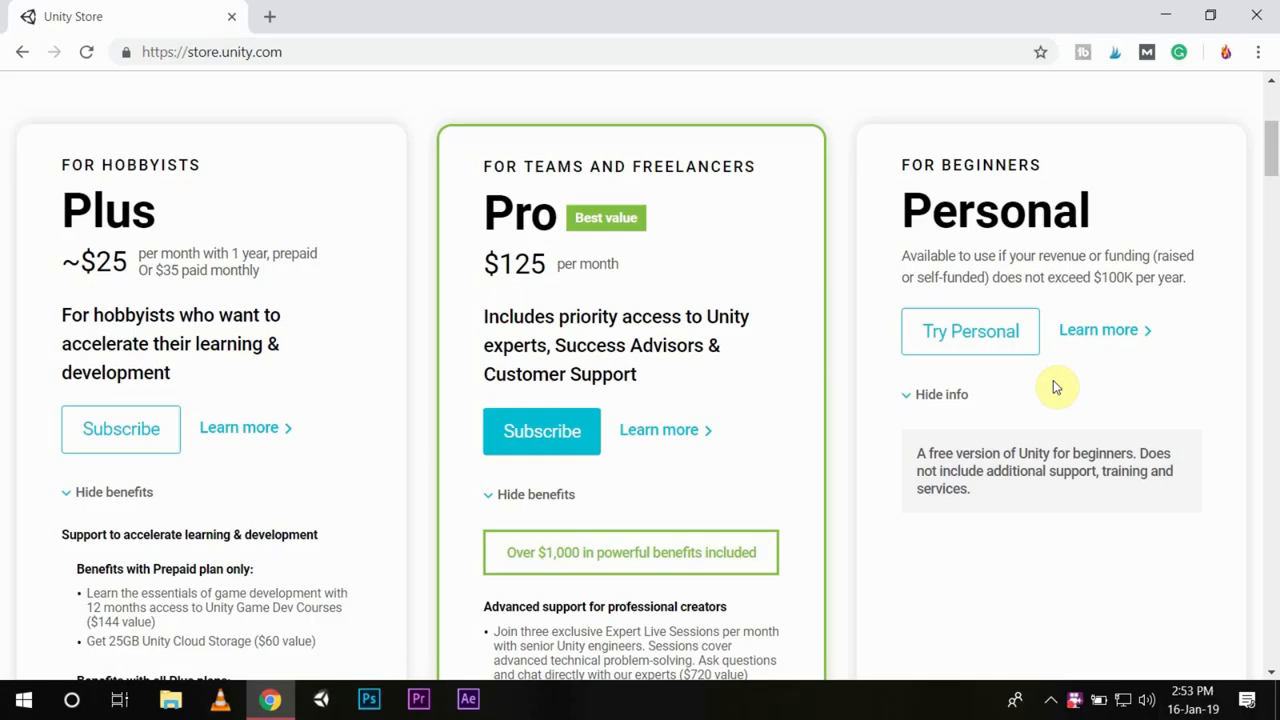
Choose the free Personal plan, confirm eligibility and download the Windows installer.
click(968, 330)
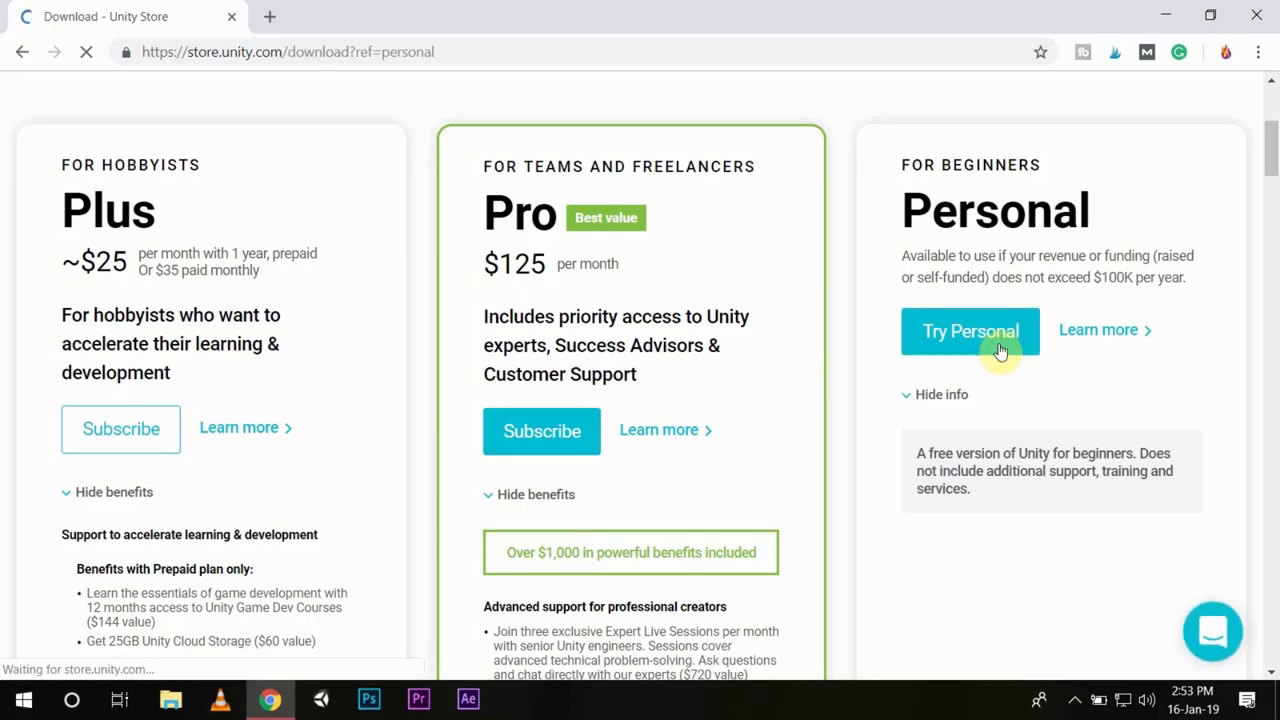
click(970, 330)
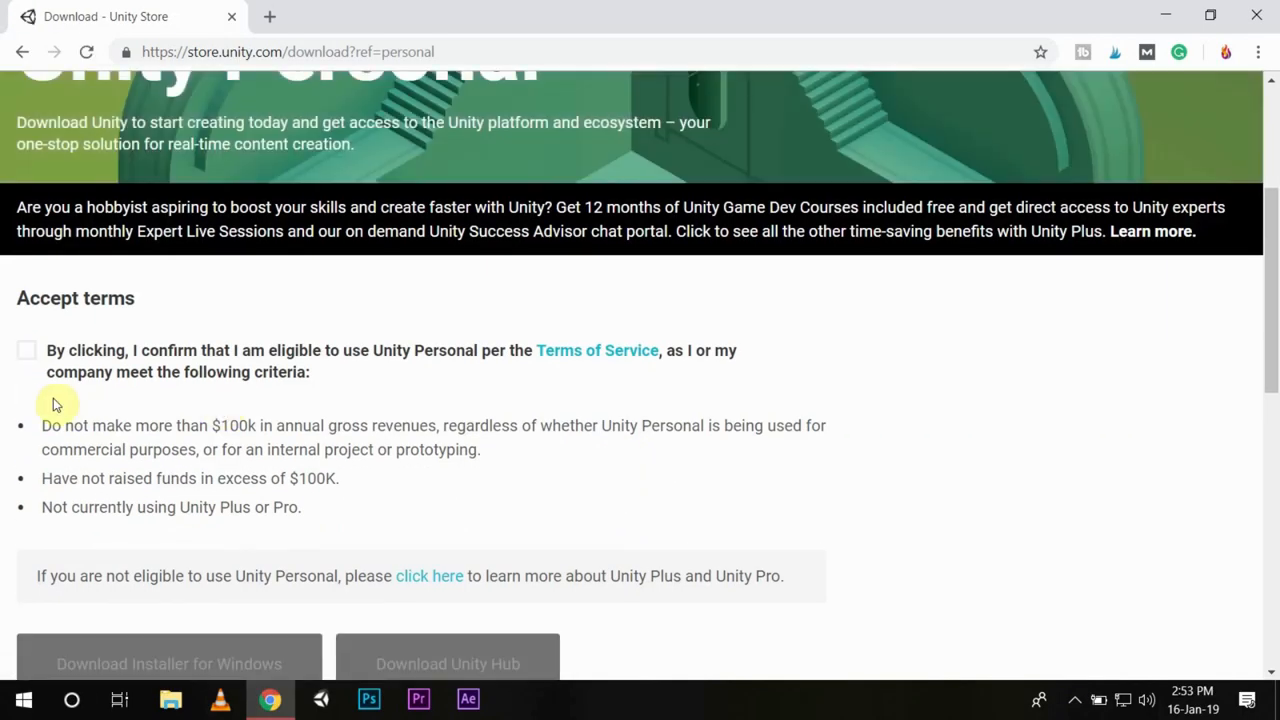
click(26, 350)
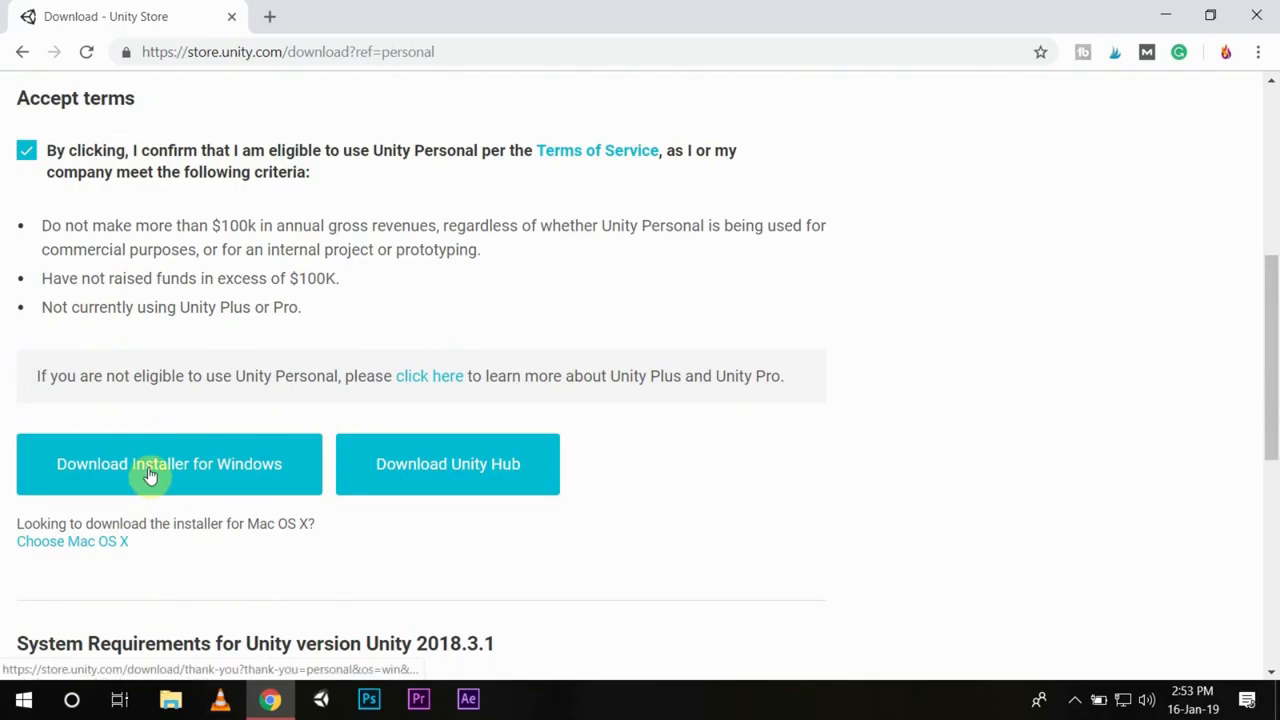
click(168, 464)
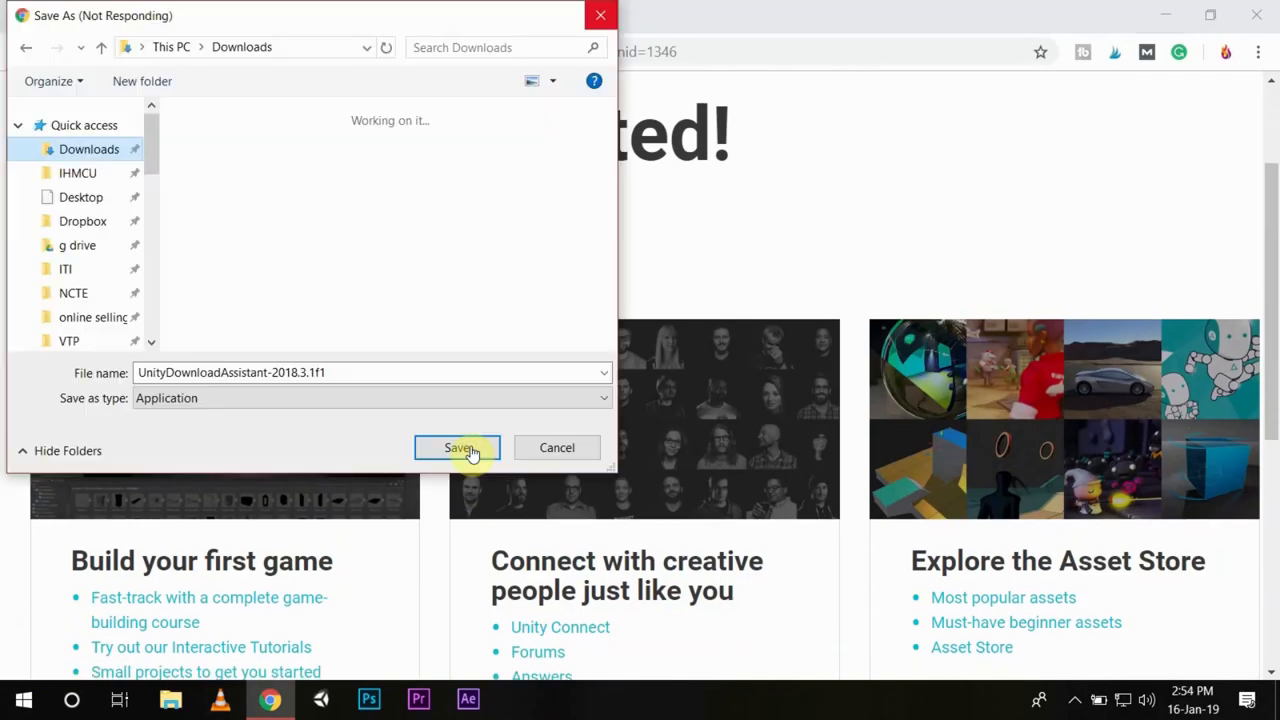
Save the installer, accept the license and continue past component selection.
click(456, 448)
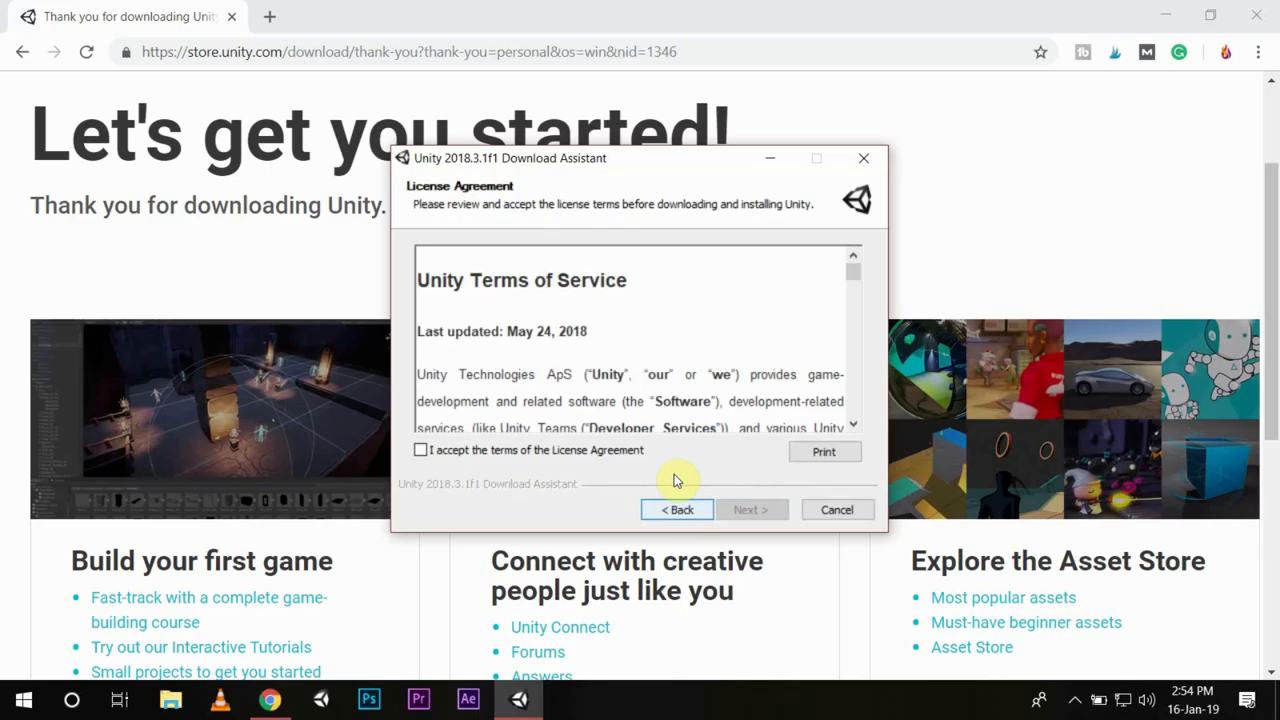
click(752, 510)
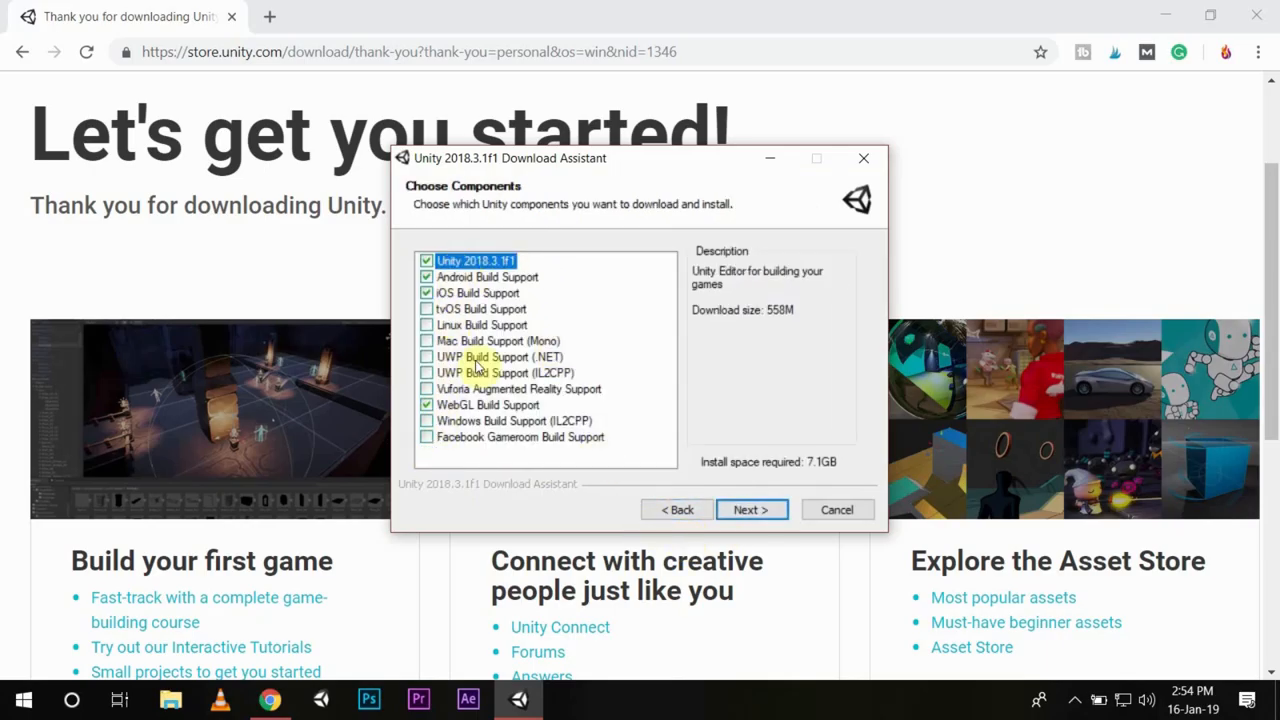
click(752, 510)
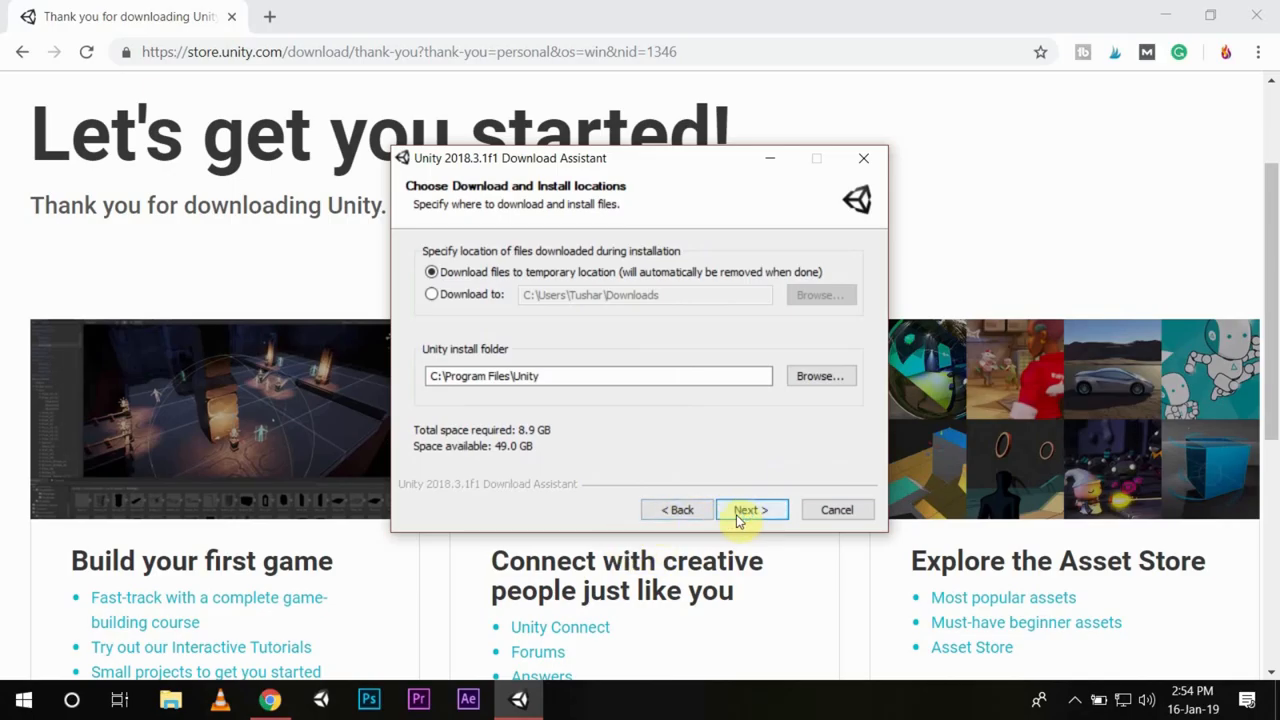
mouse_move(856, 524)
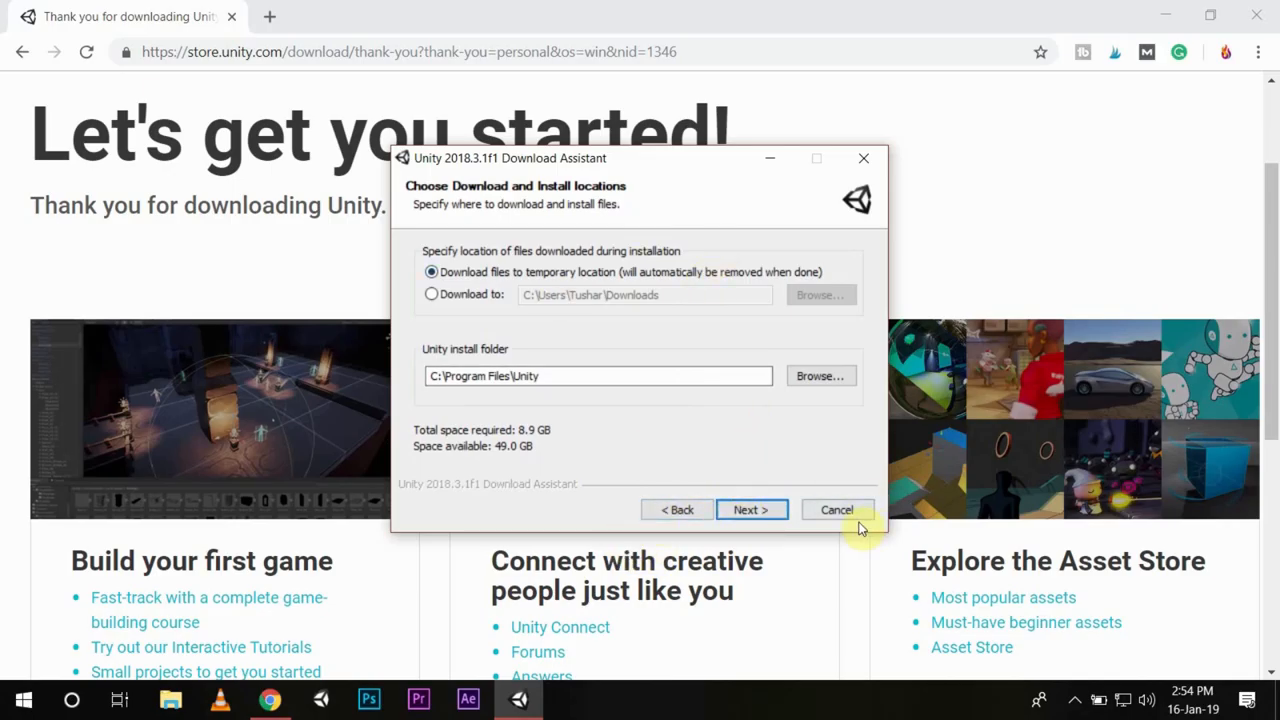
Cancel the setup on the install location page and confirm quitting.
click(836, 510)
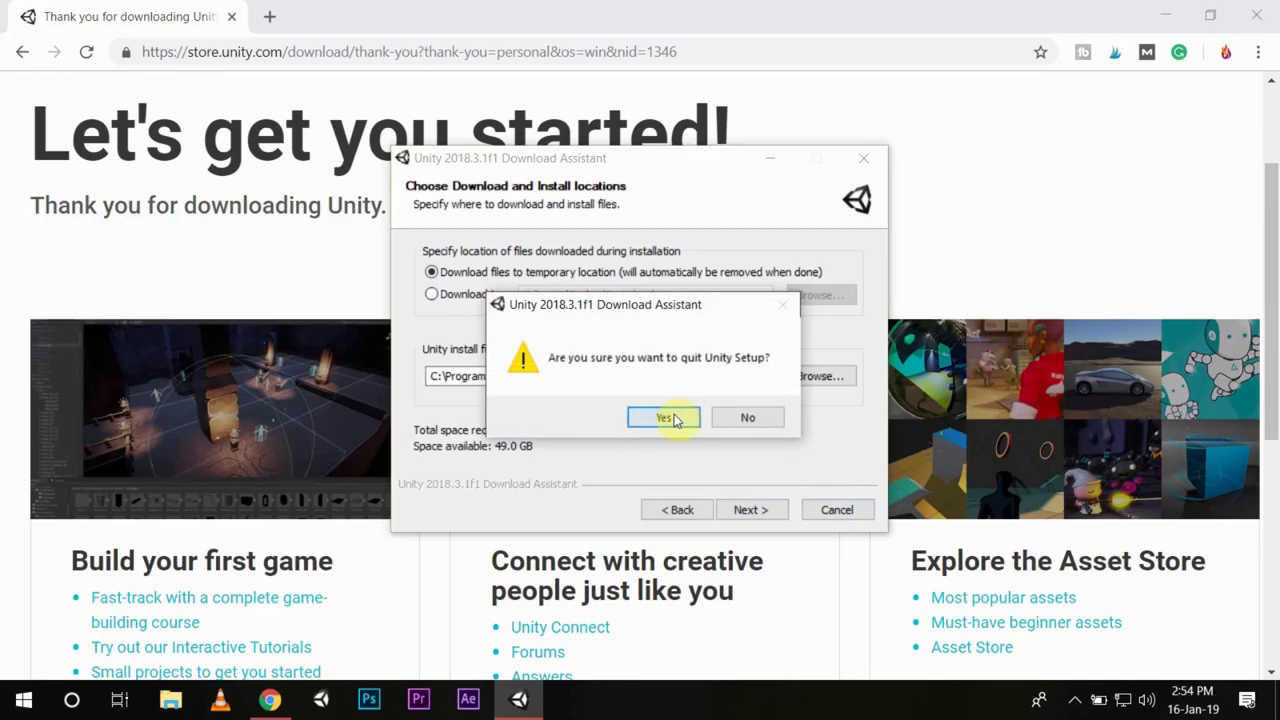
click(664, 418)
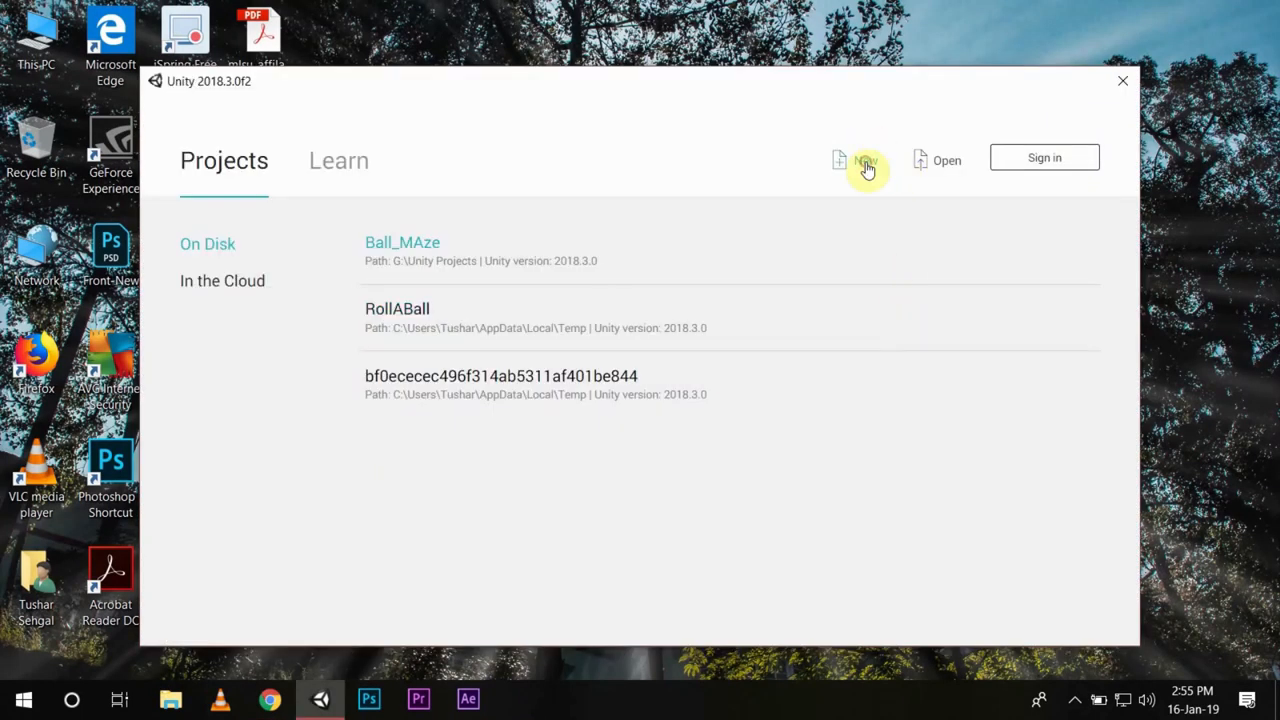
Create a new 3D project named Maze_Ball in G:\Unity Projects.
click(864, 160)
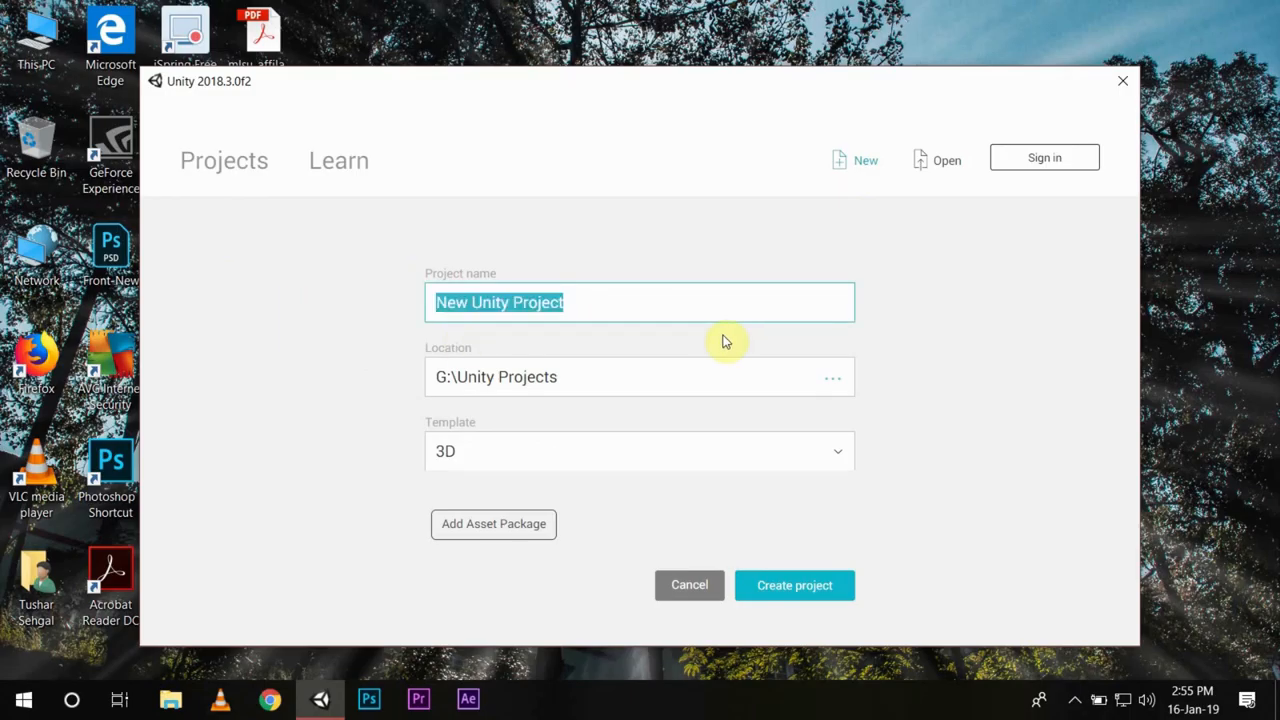
text(Maze_Ball)
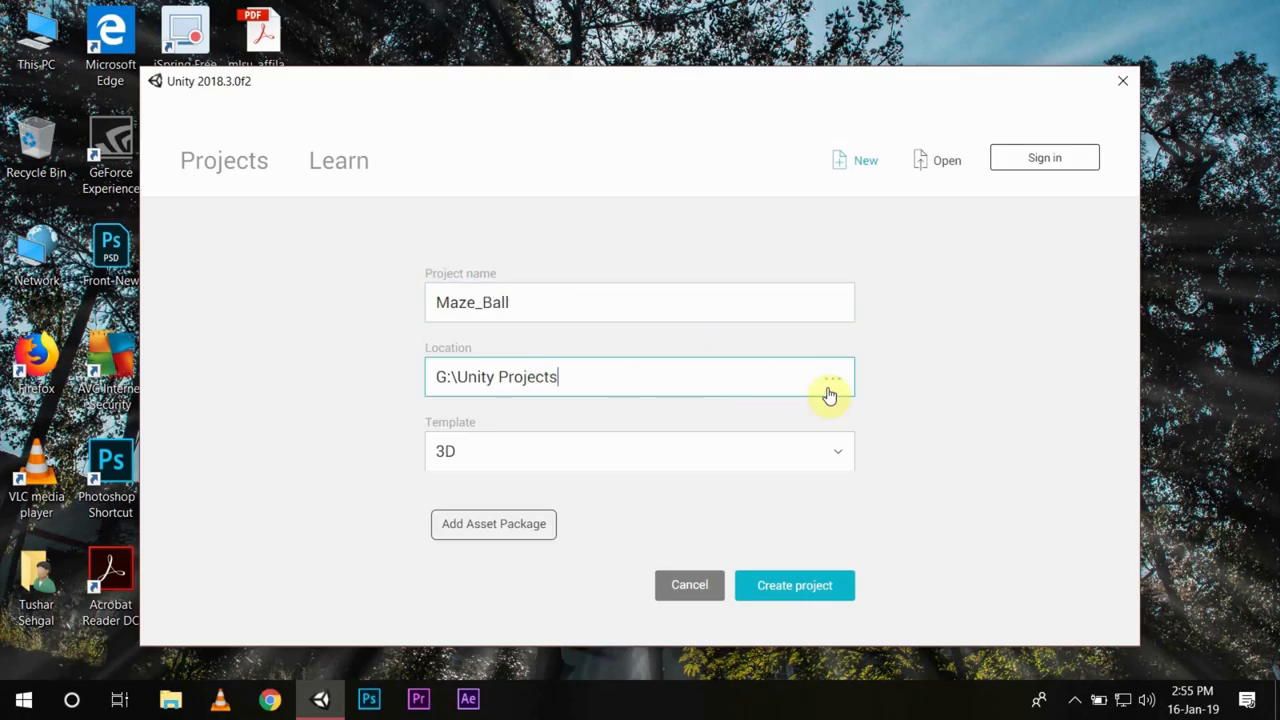
click(640, 450)
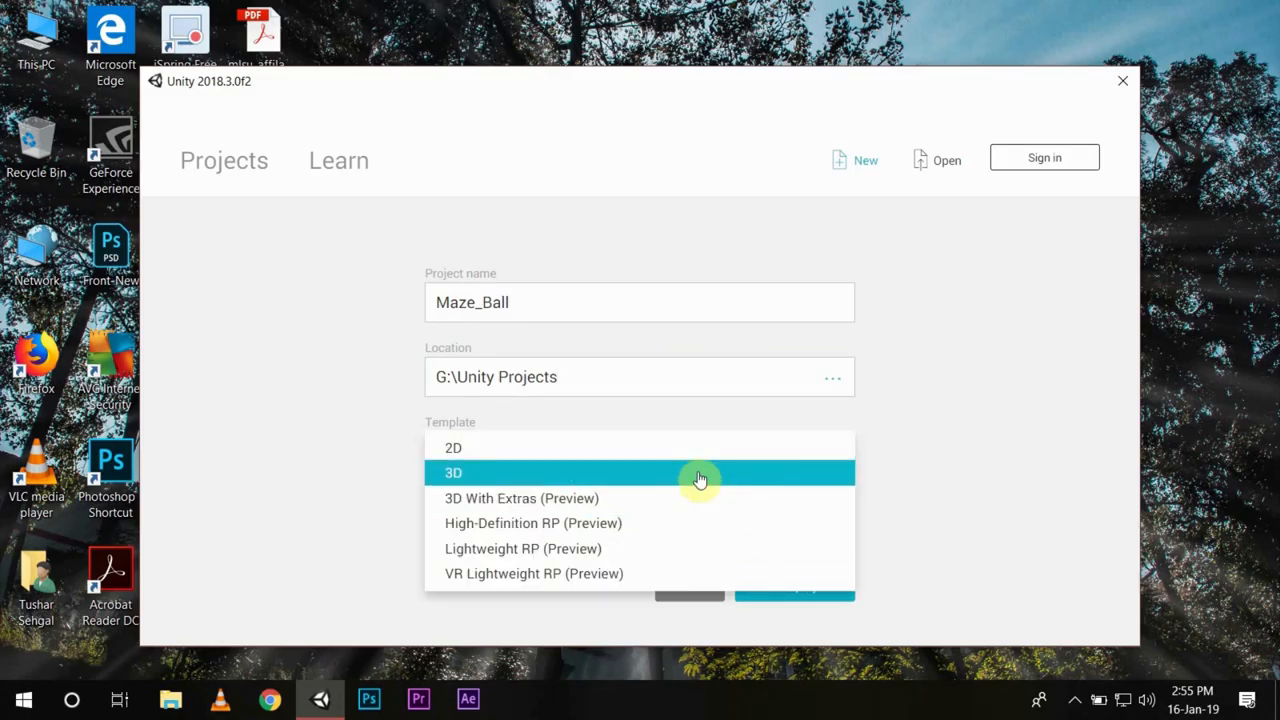
click(452, 472)
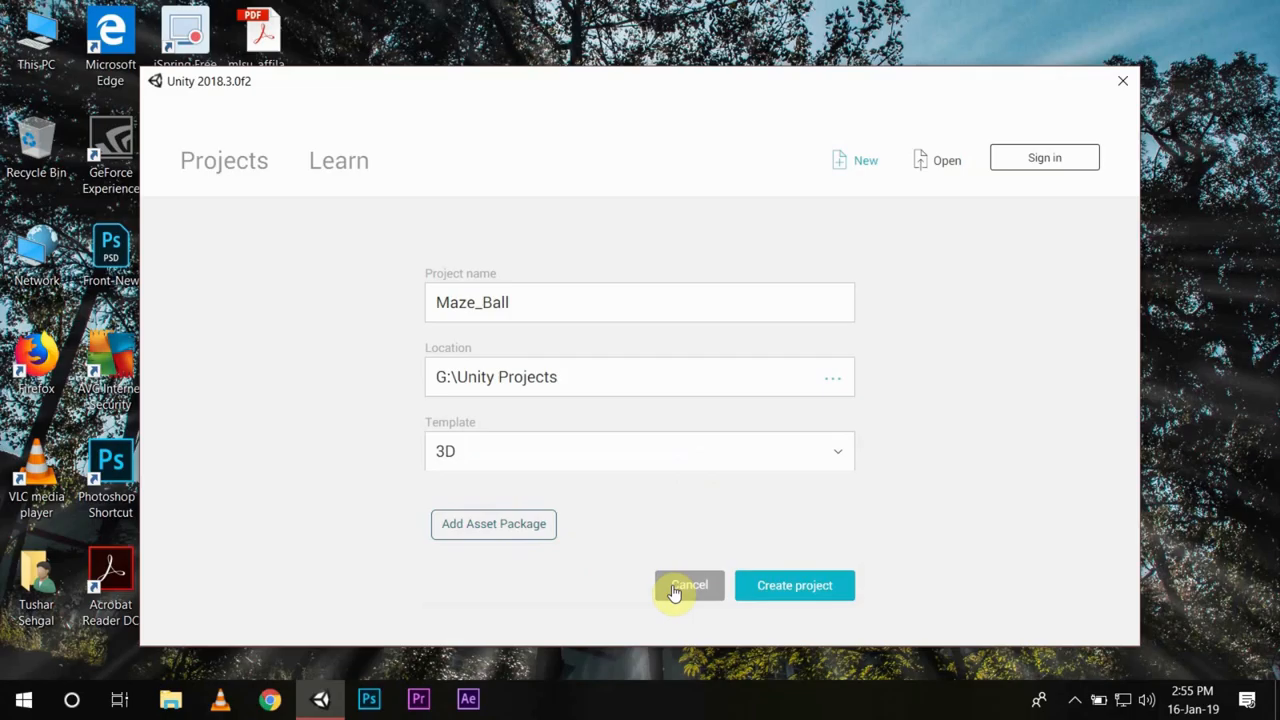
click(688, 584)
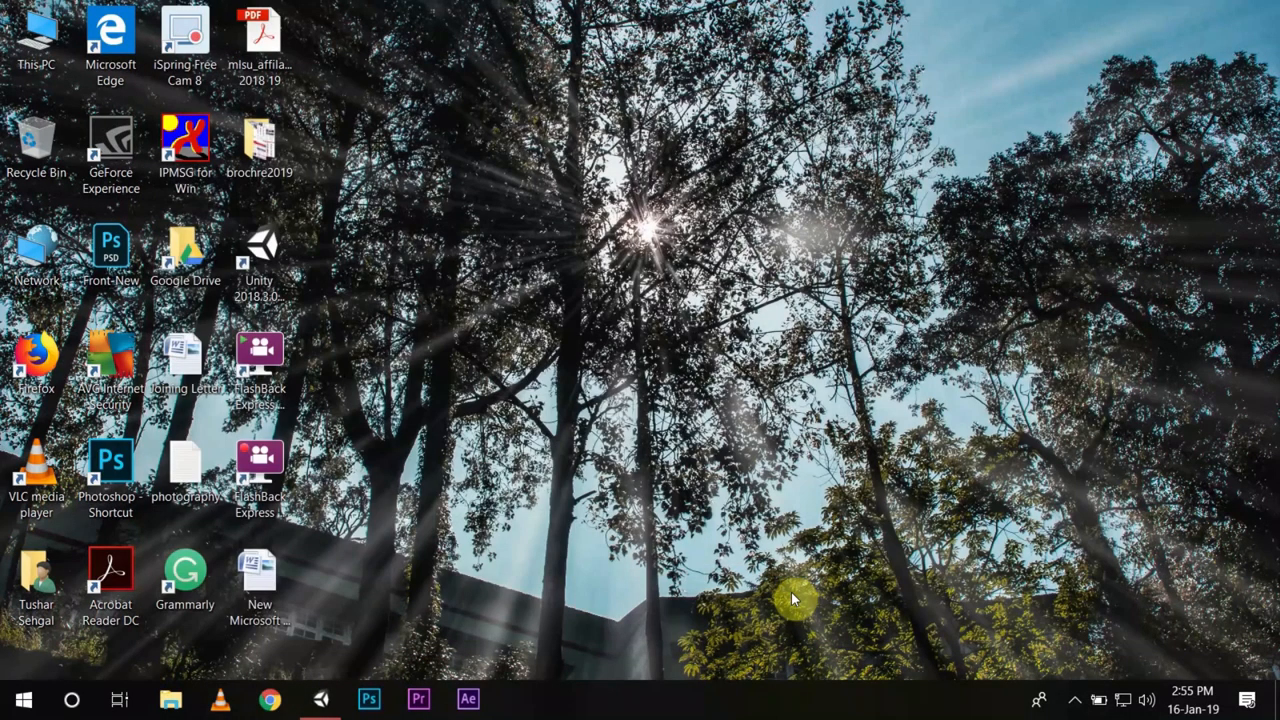
mouse_move(790, 418)
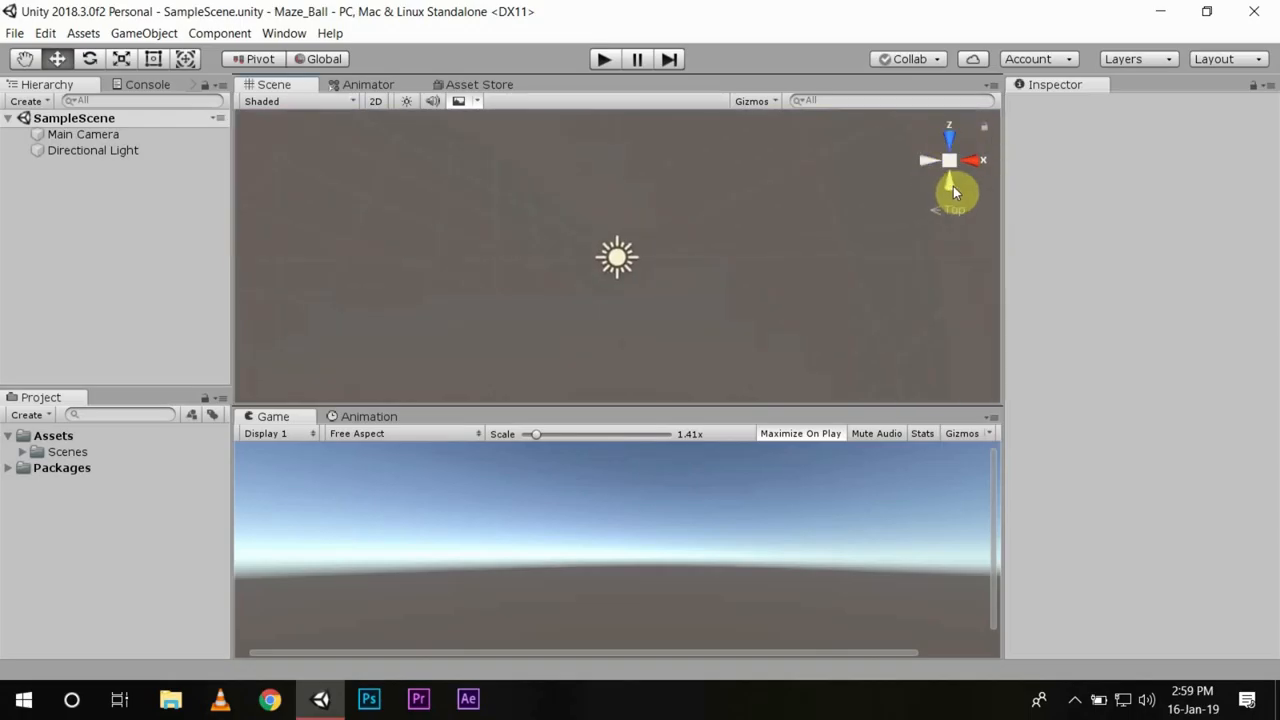
Inspect the Main Camera and Directional Light, then begin renaming the SampleScene asset.
click(948, 192)
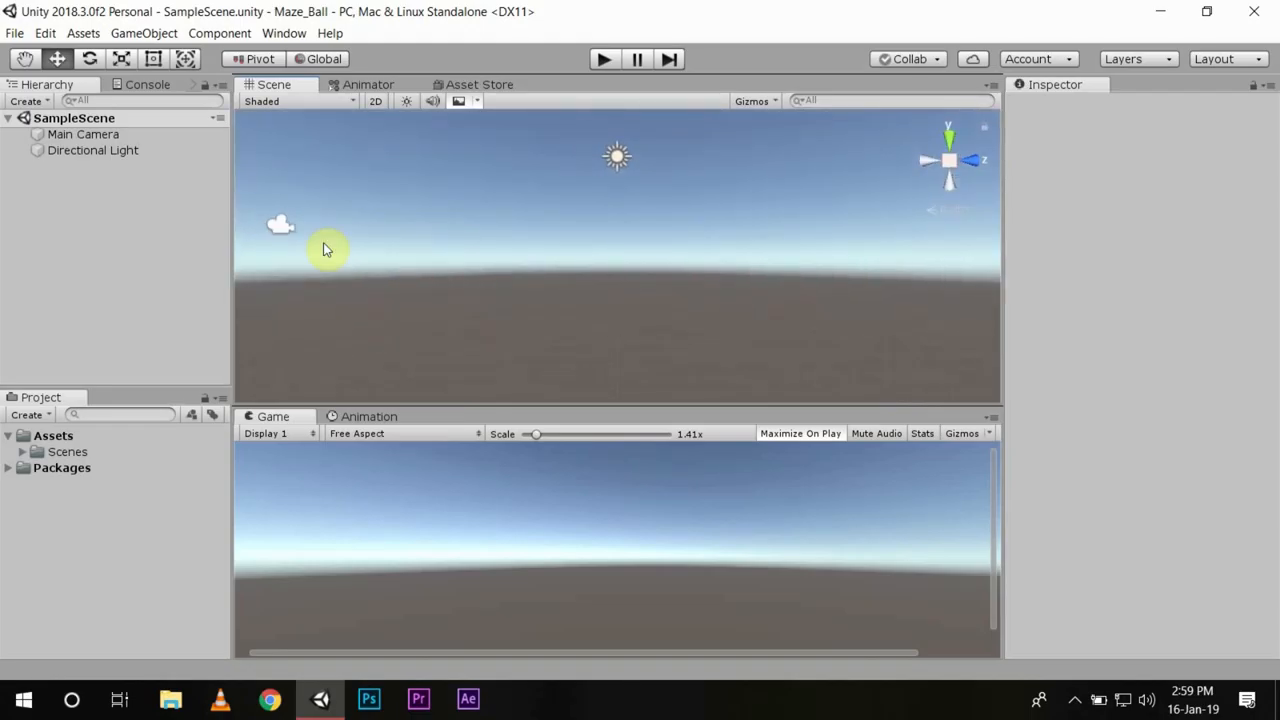
click(84, 134)
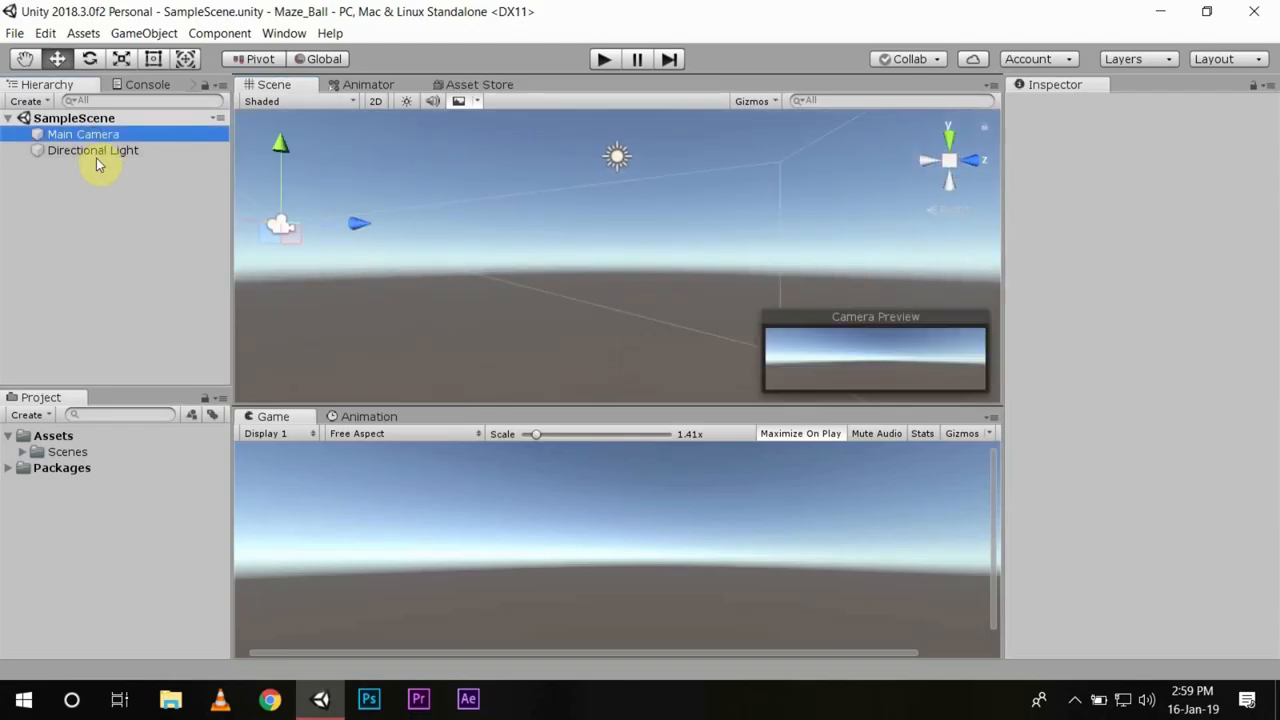
click(92, 150)
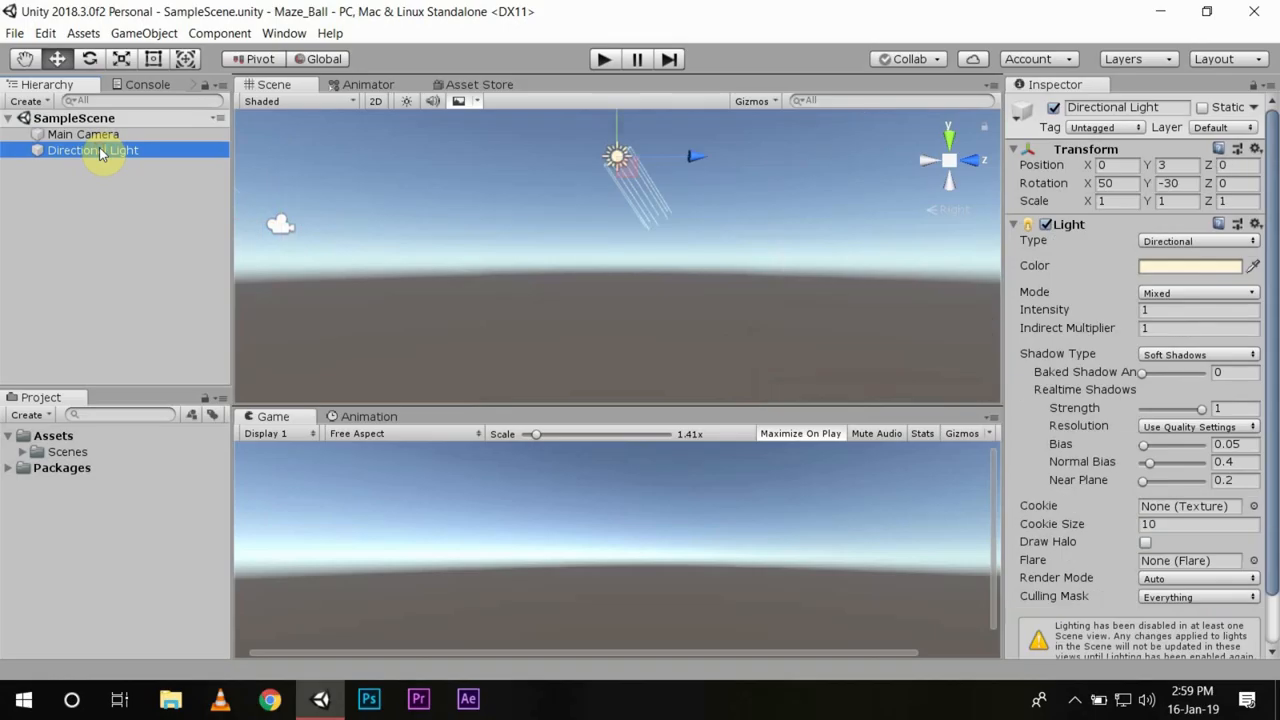
click(84, 134)
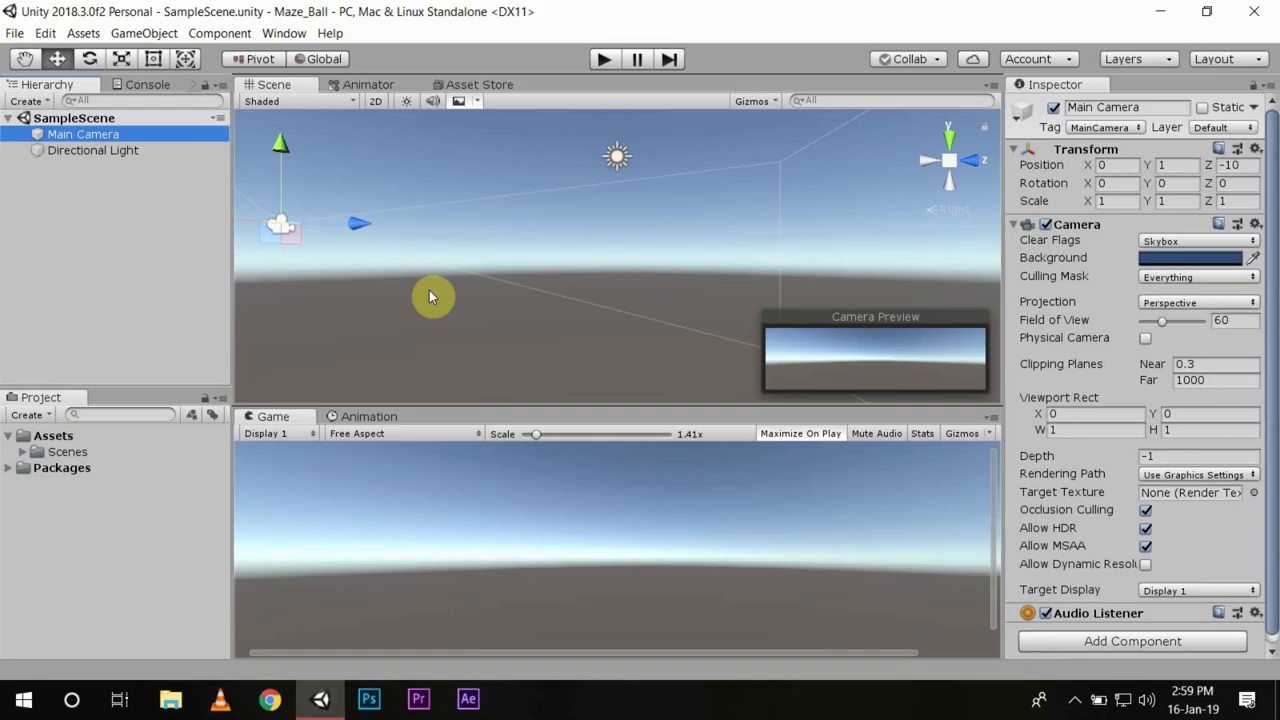
click(96, 468)
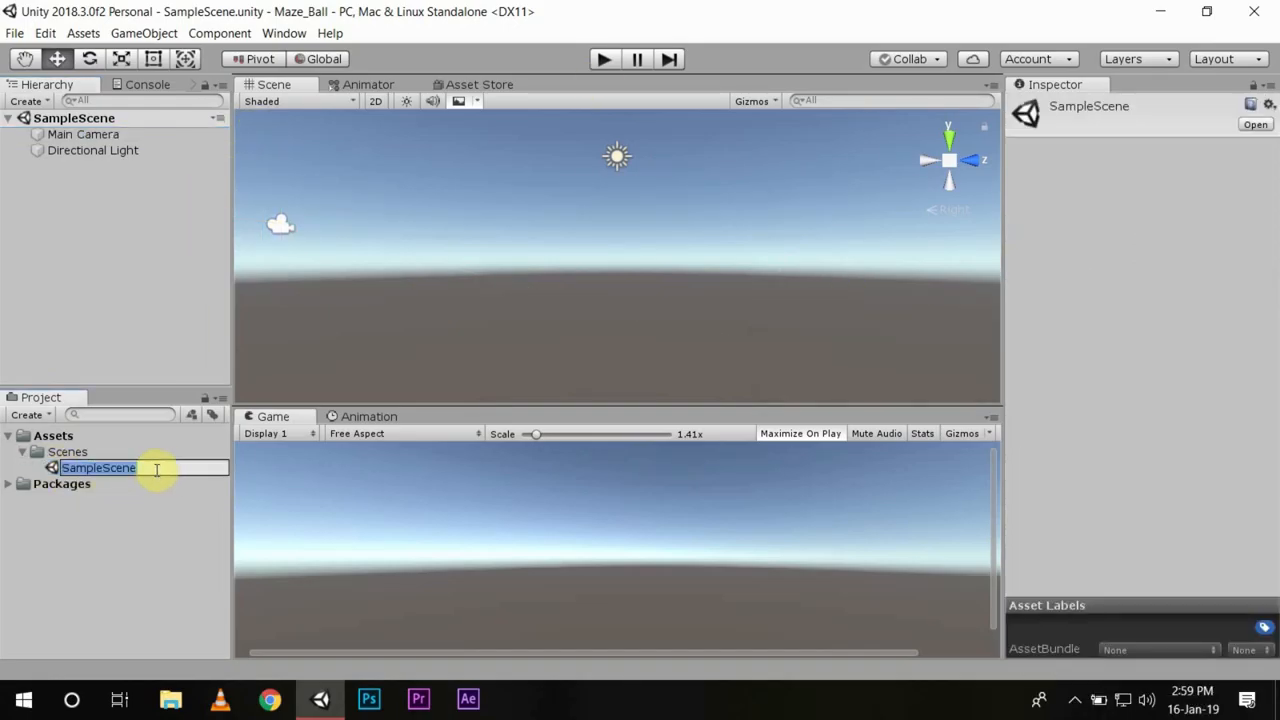
Name the scene file MazeBall Lvl1.
text(MazeBall Lvl1)
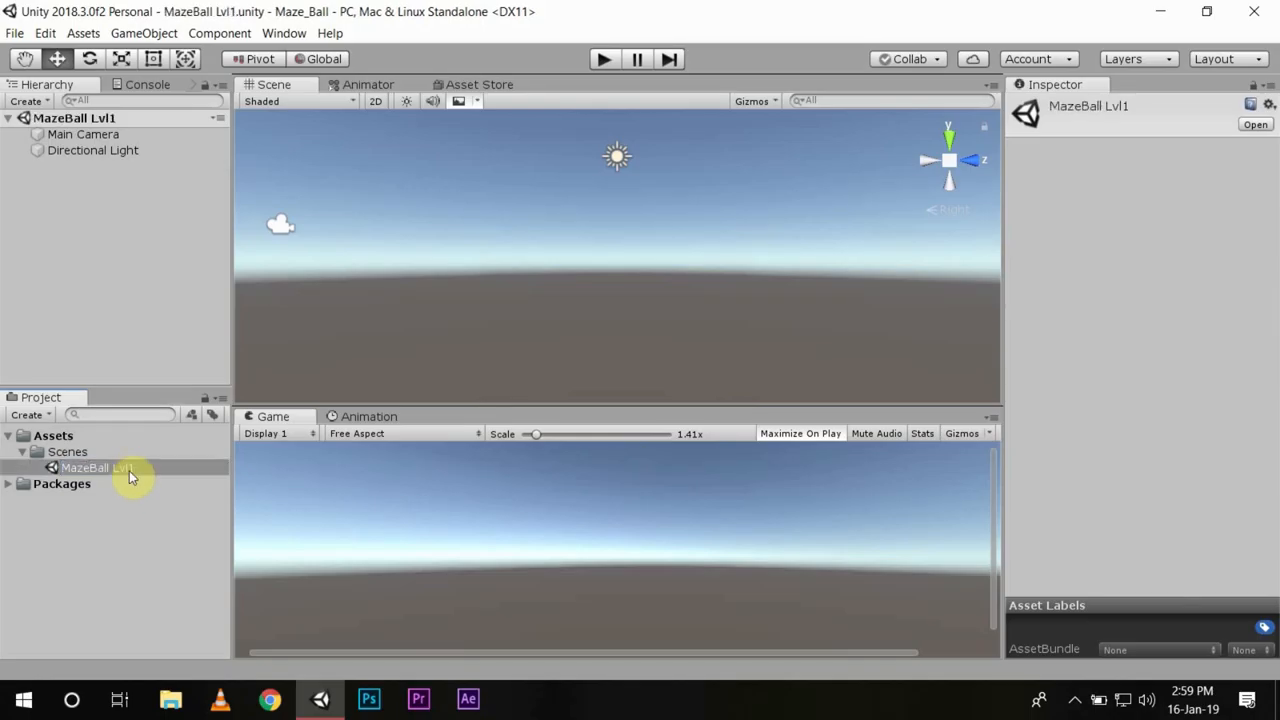
mouse_move(216, 212)
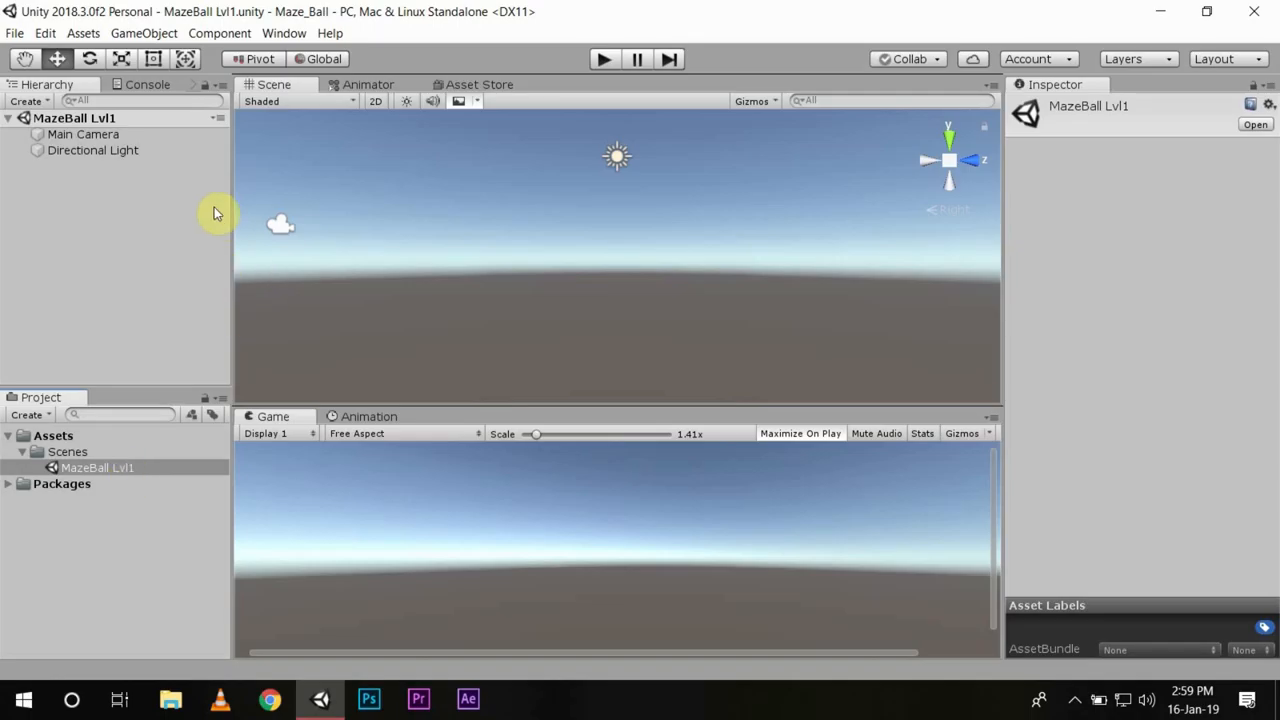
mouse_move(104, 36)
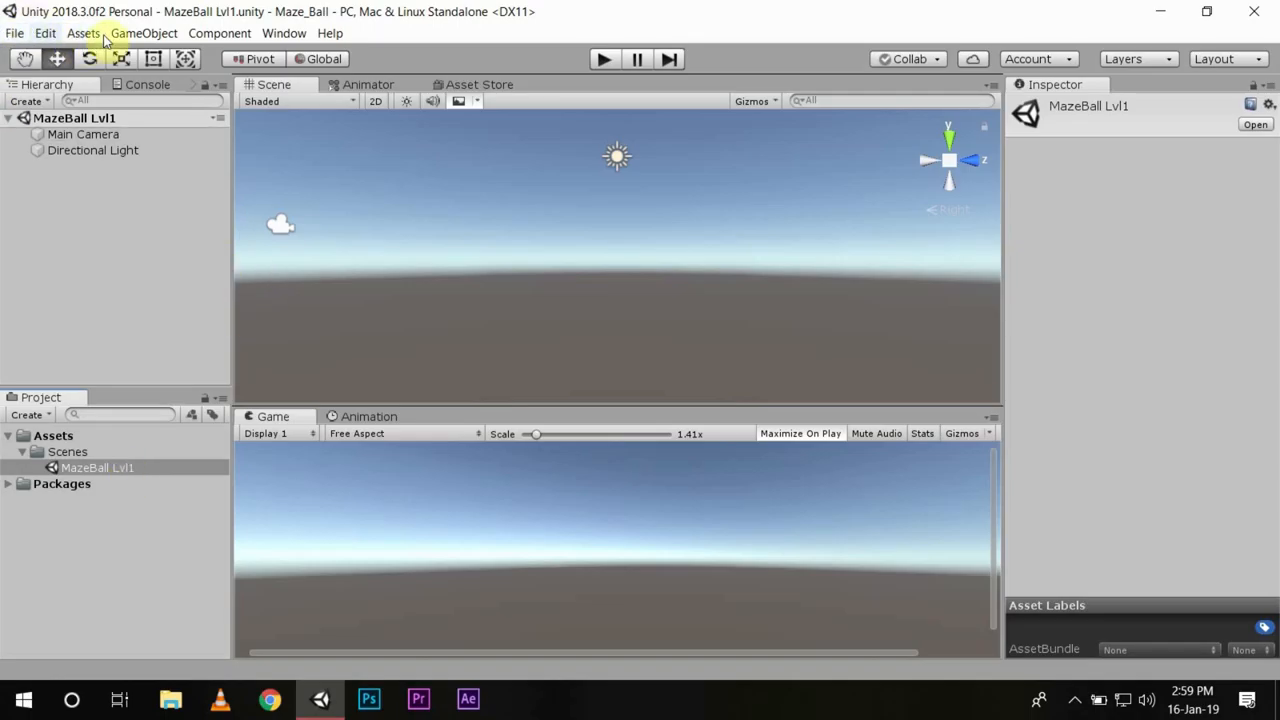
Add a Plane from GameObject > 3D Object to the scene.
click(144, 32)
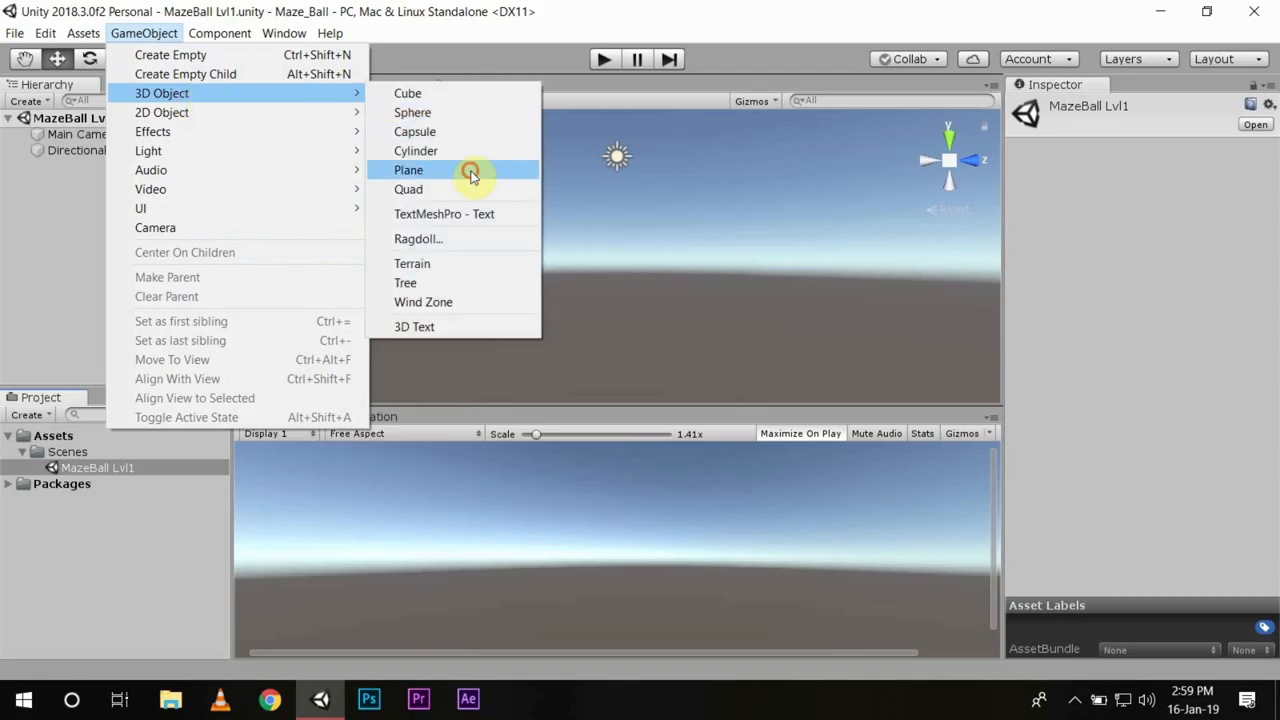
click(408, 168)
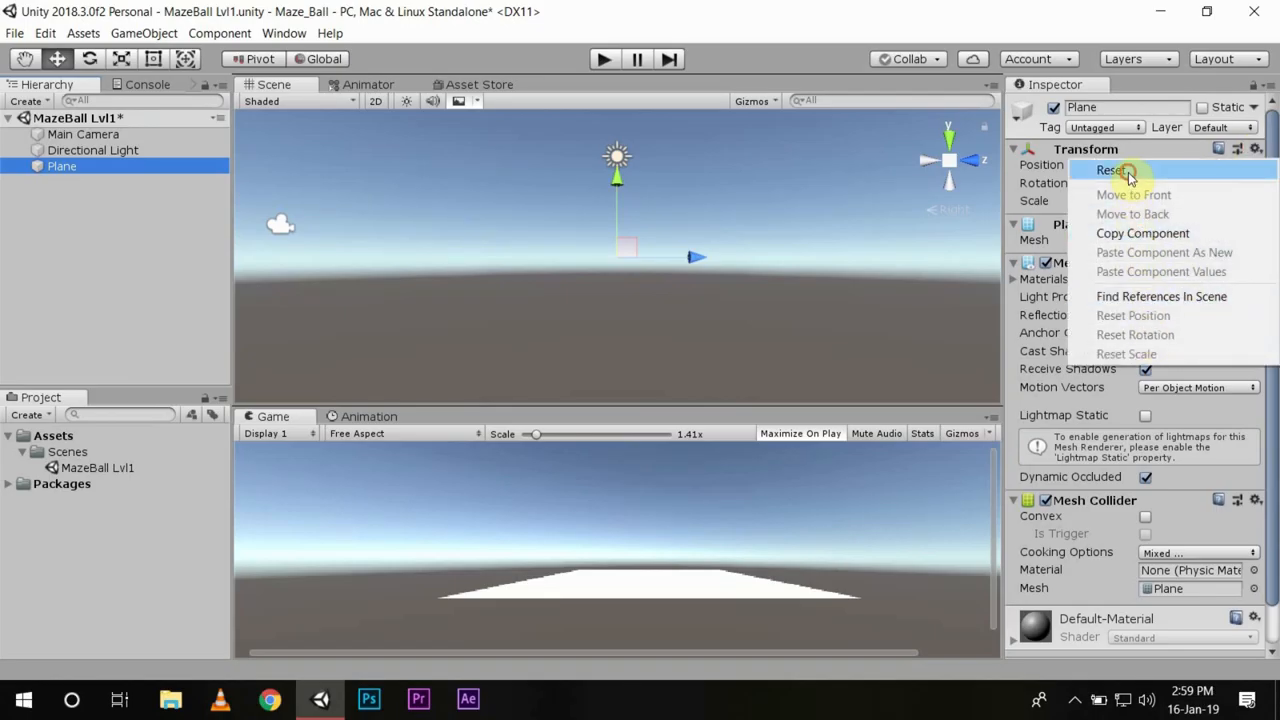
Reset the plane's transform and set its Scale X and Z to 2.
click(1110, 170)
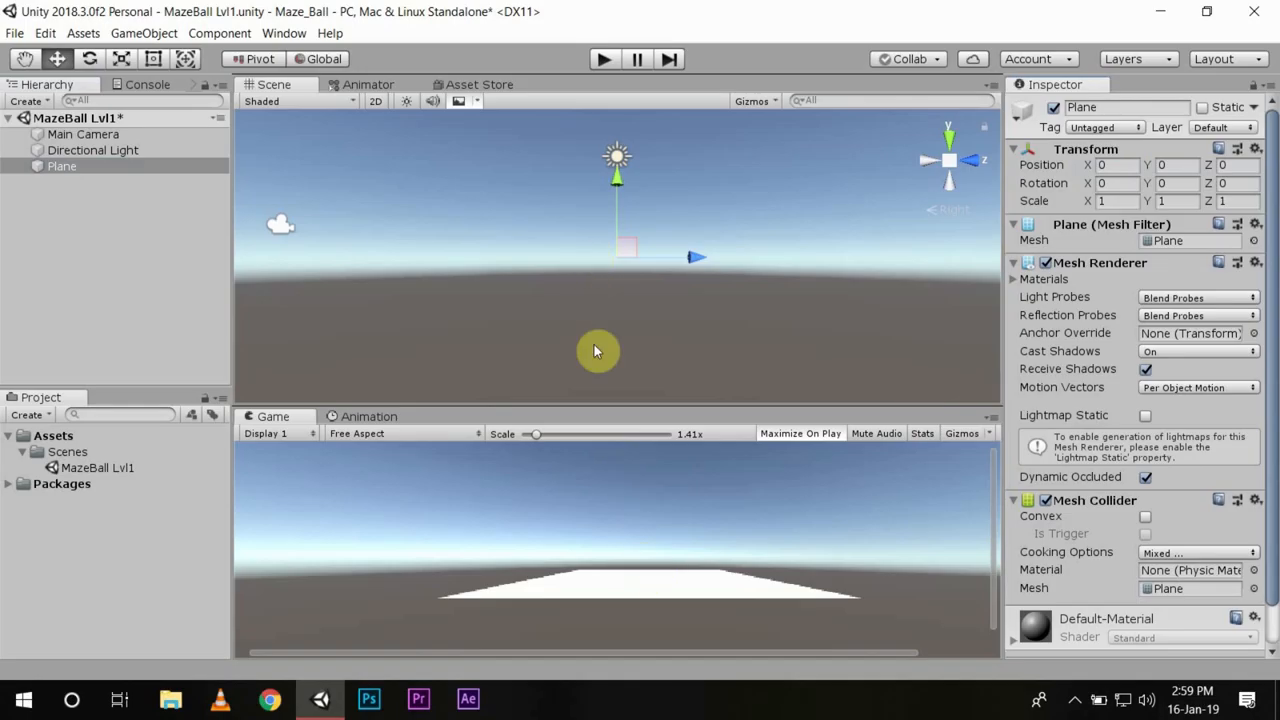
mouse_move(1036, 378)
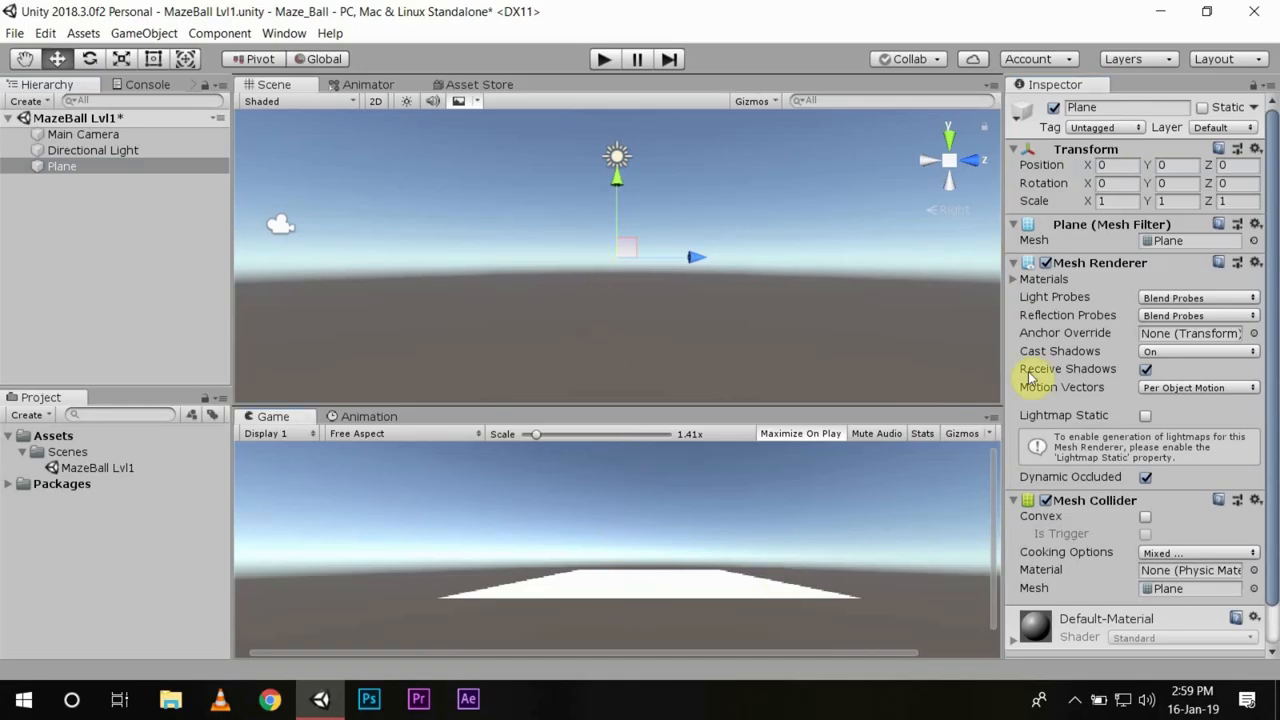
click(1116, 200)
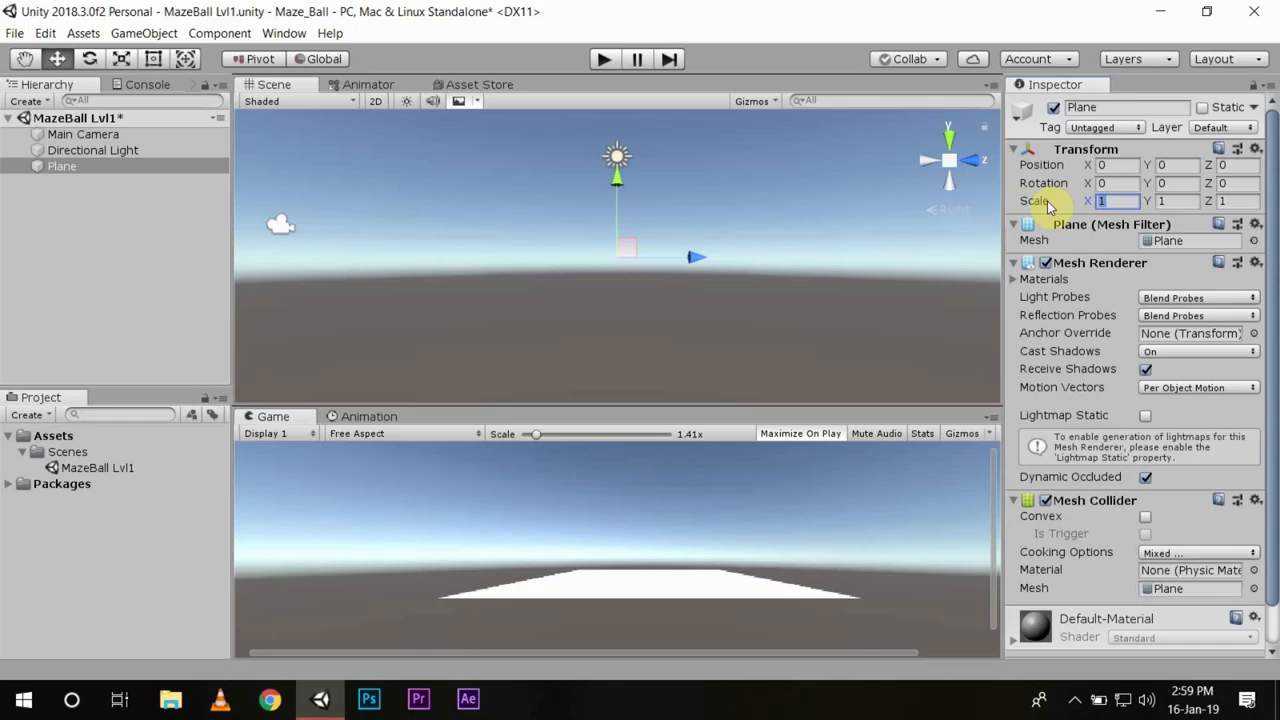
text(2)
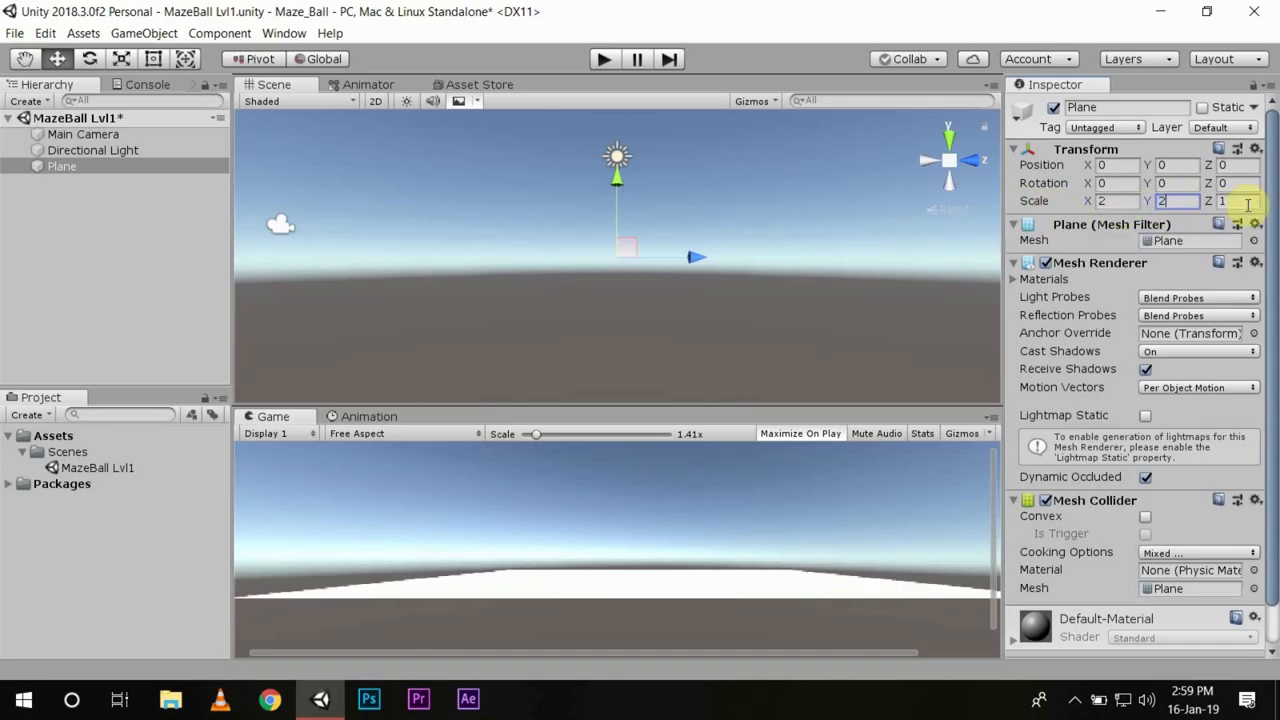
text(2)
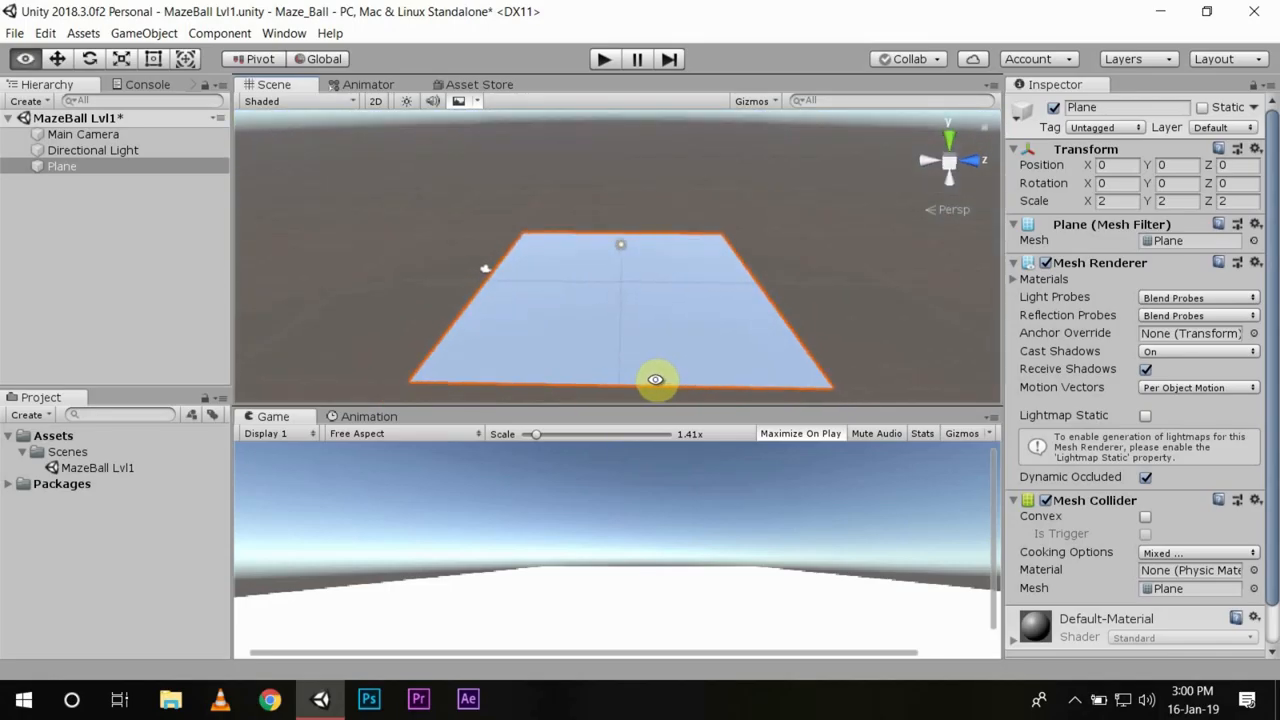
mouse_move(644, 338)
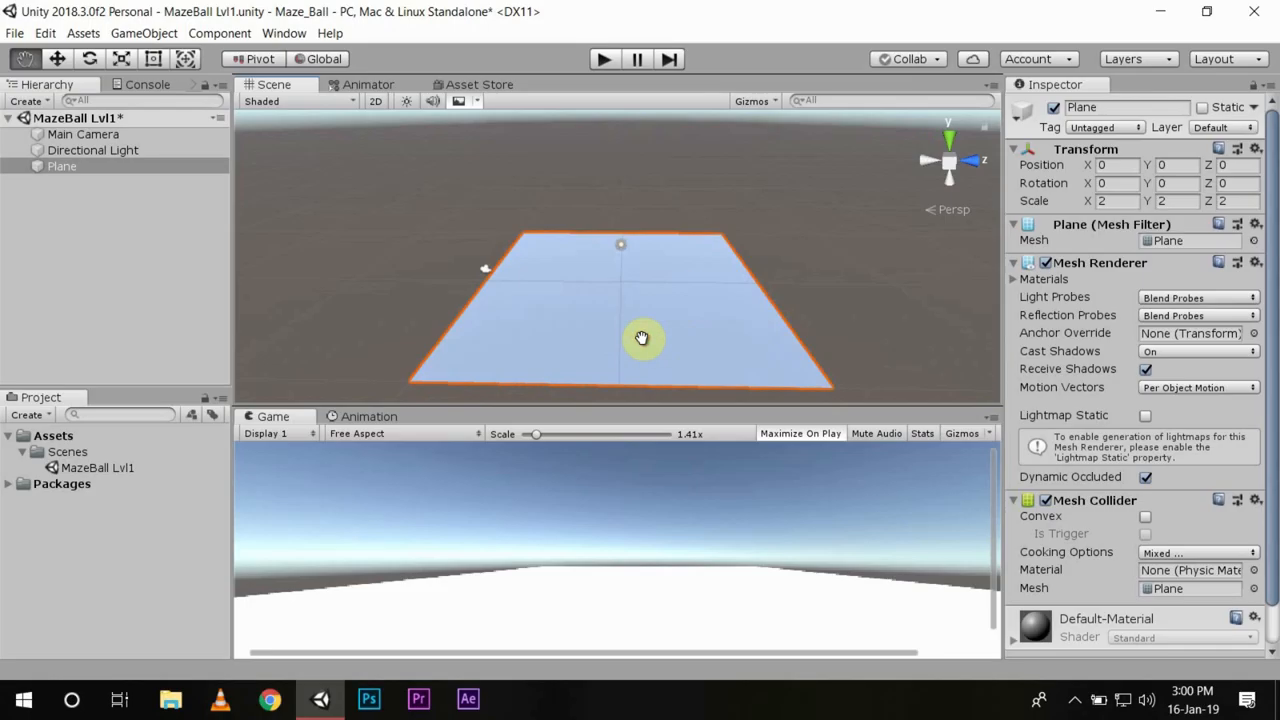
click(144, 32)
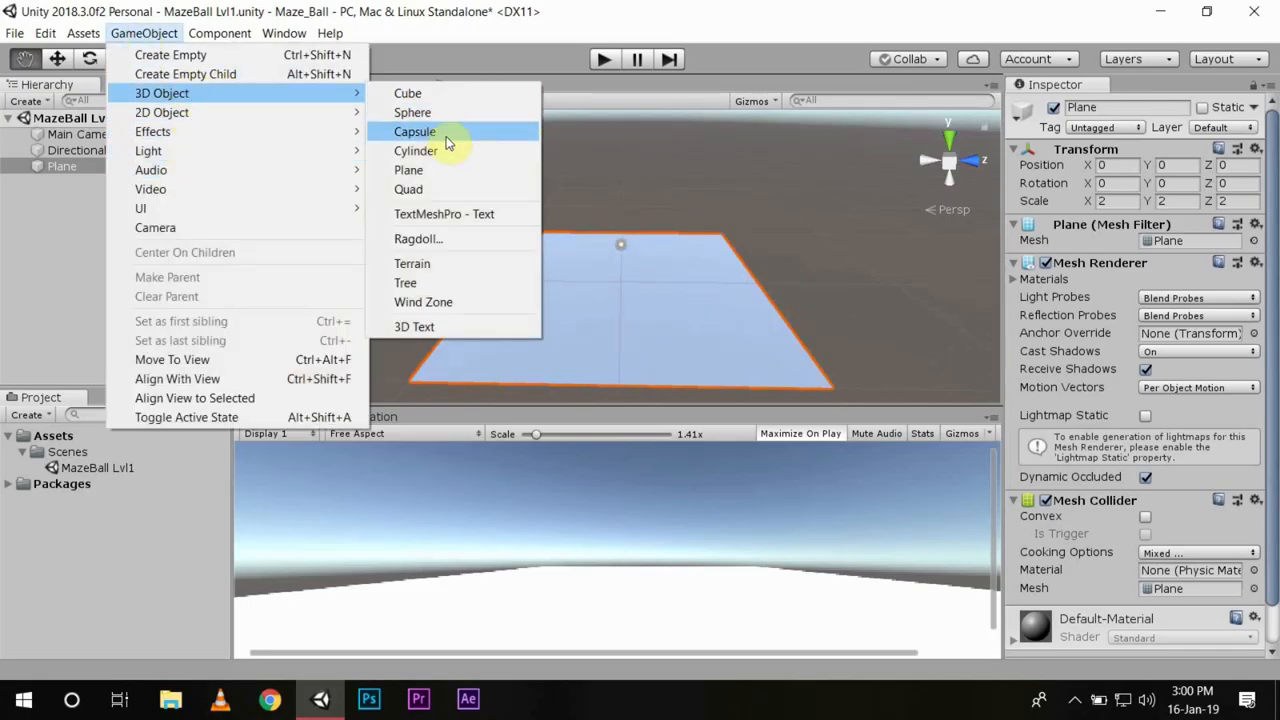
Add a Sphere and set its Position Y to 0.5 so it rests on the plane.
click(412, 112)
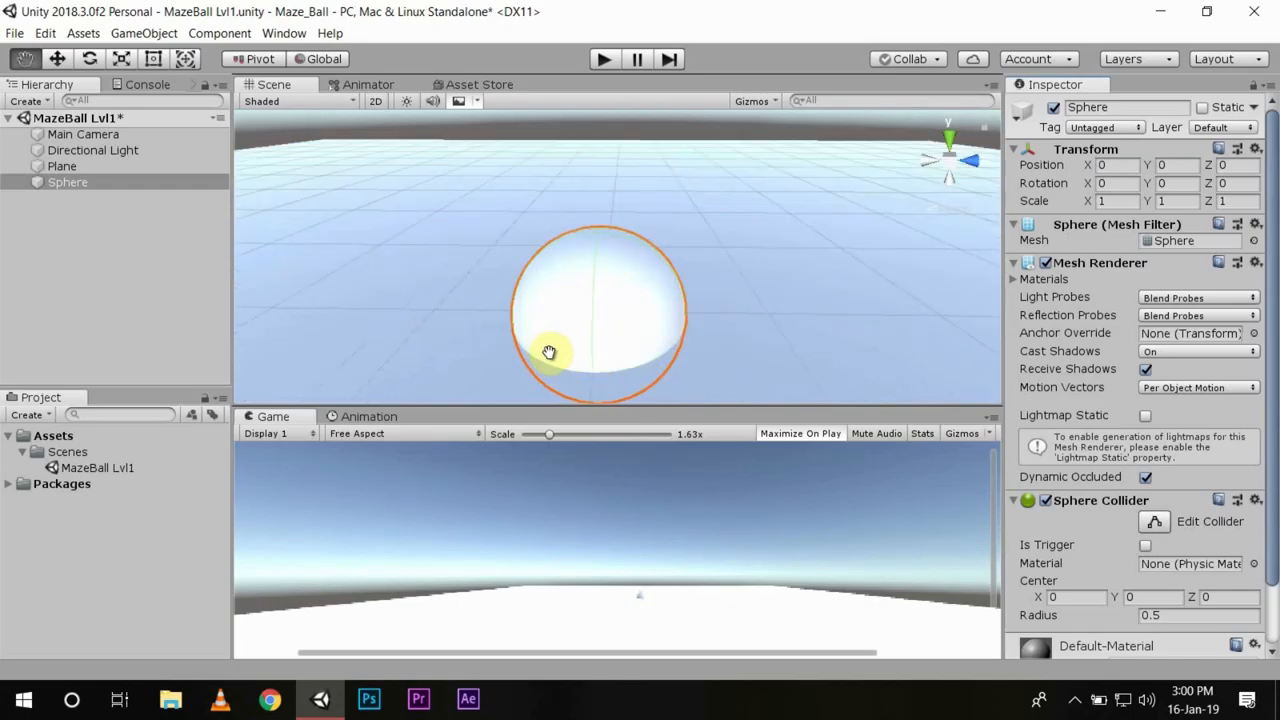
drag(550, 352, 638, 280)
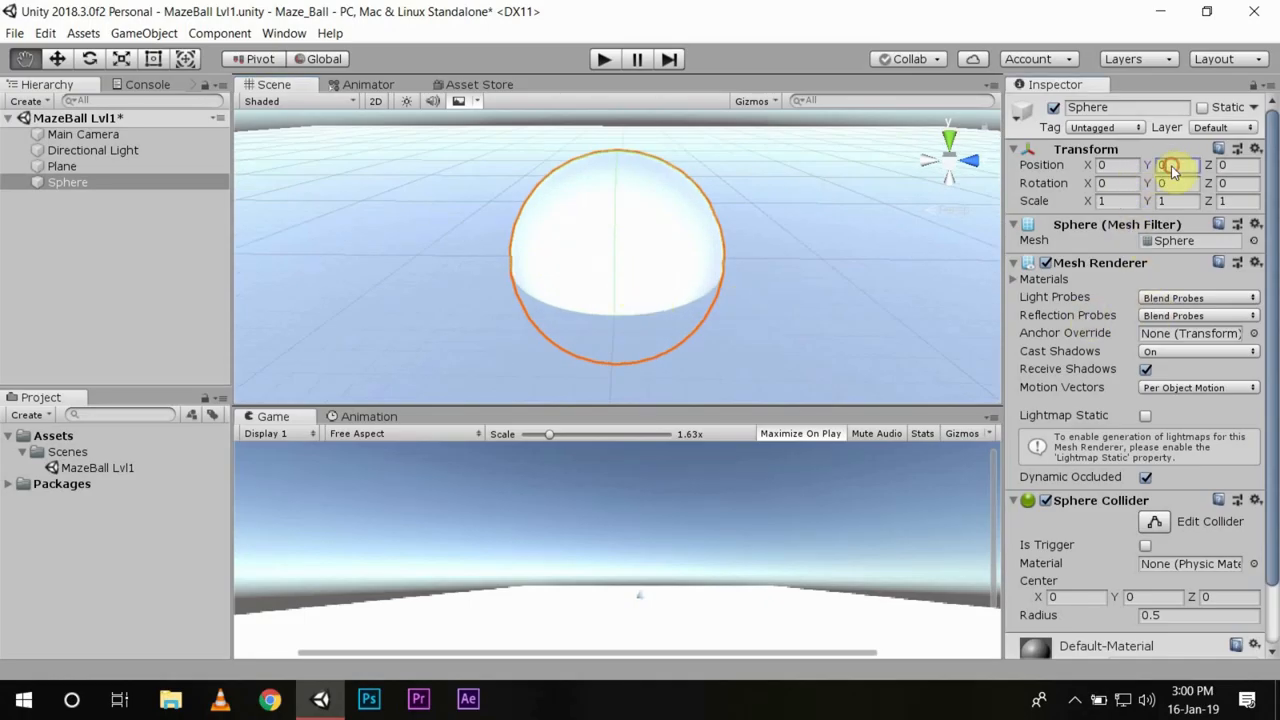
click(1176, 164)
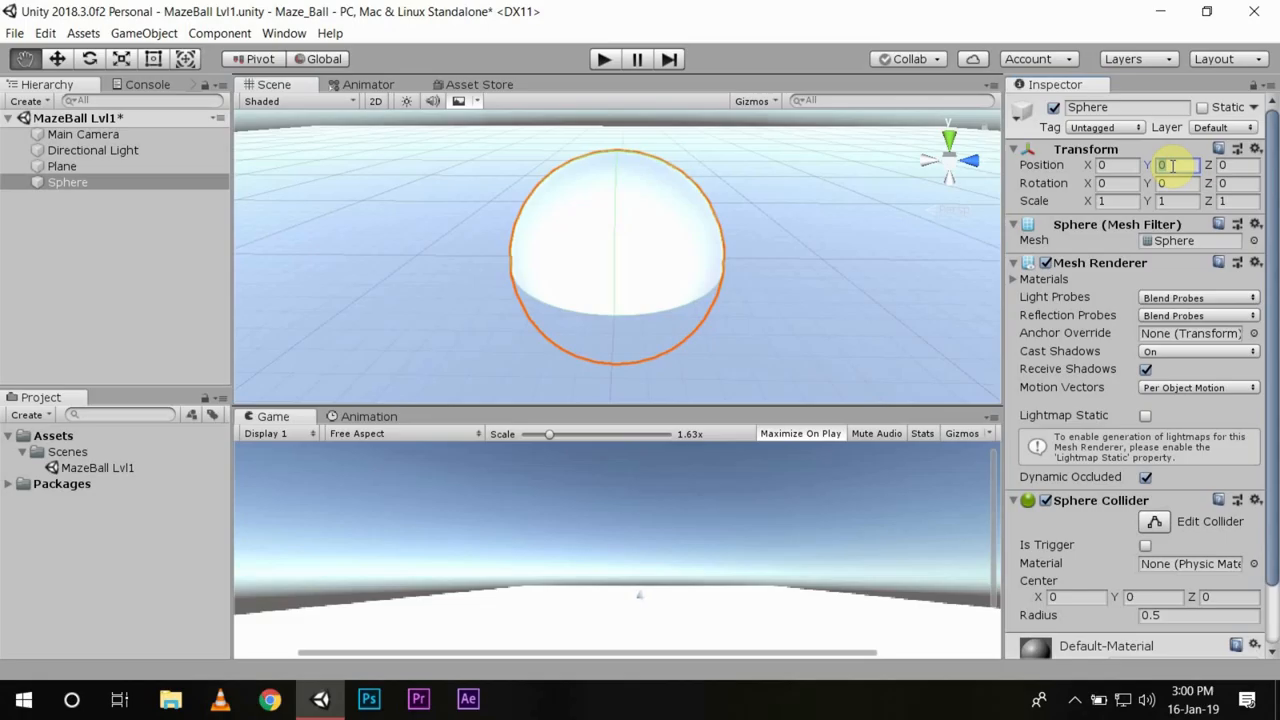
text(0.5)
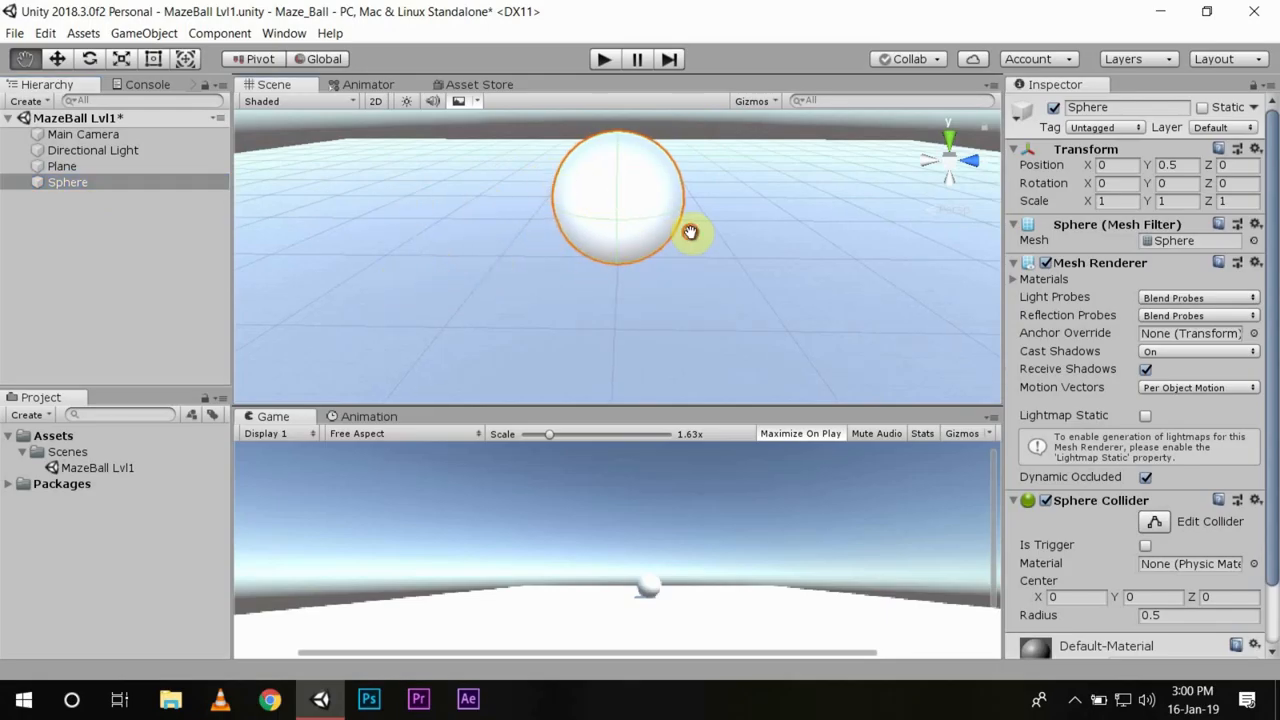
click(28, 414)
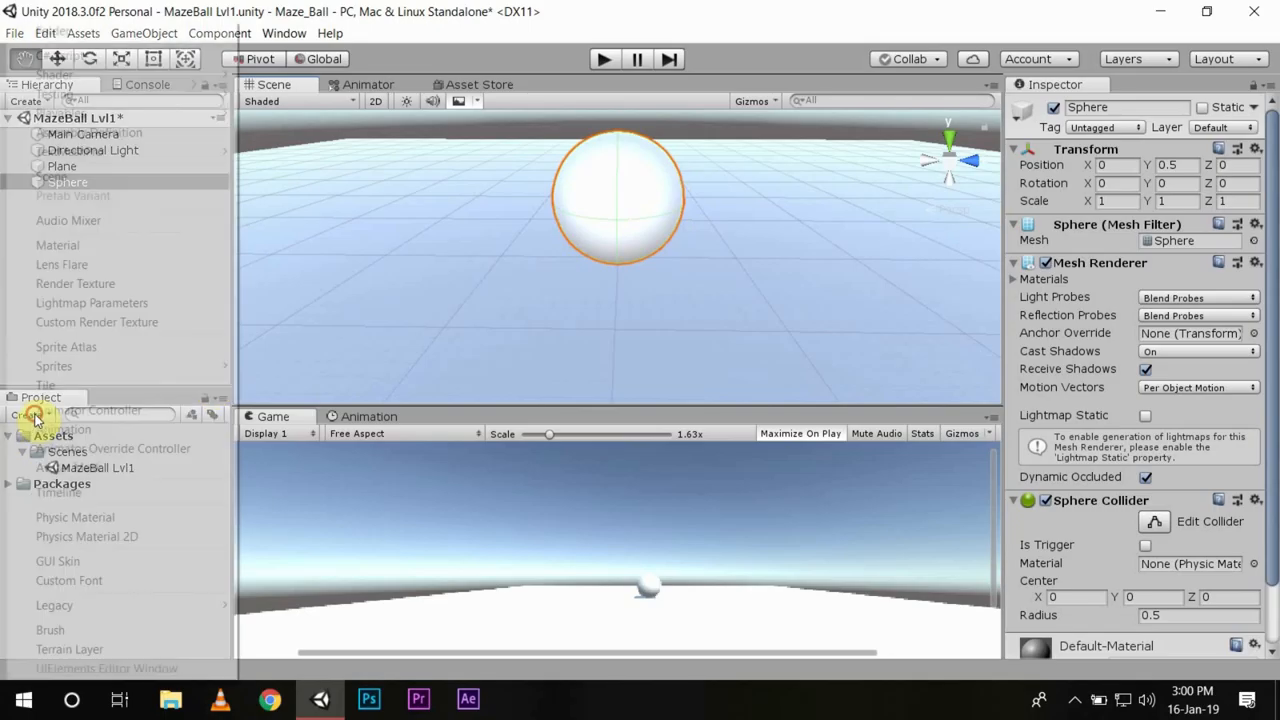
Create a Materials folder and a new material named Bckground inside it.
click(36, 410)
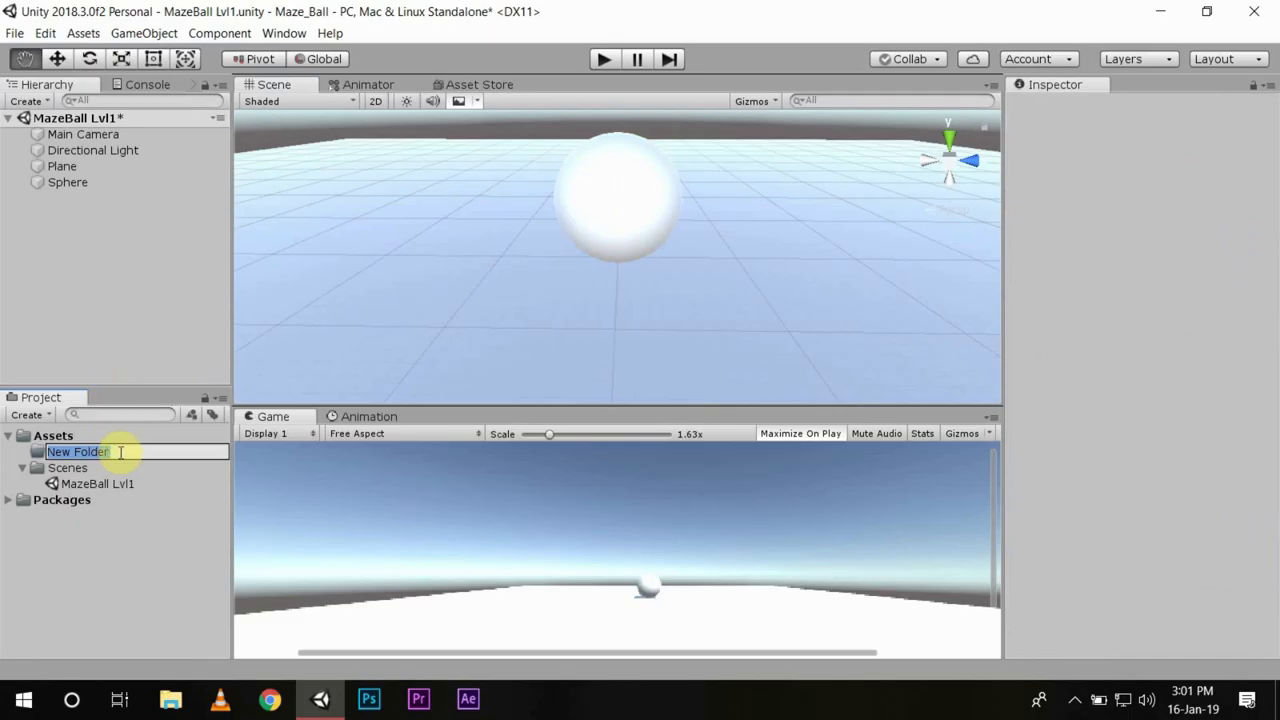
text(Materil)
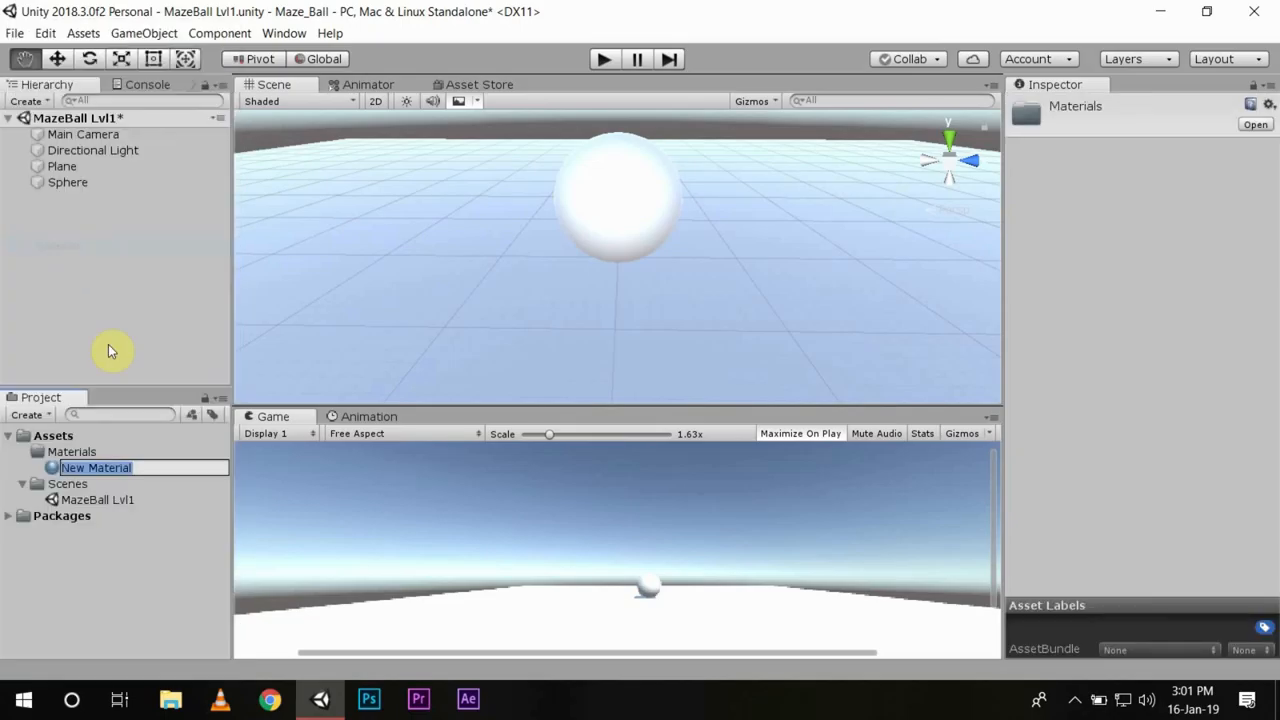
click(96, 468)
text(B)
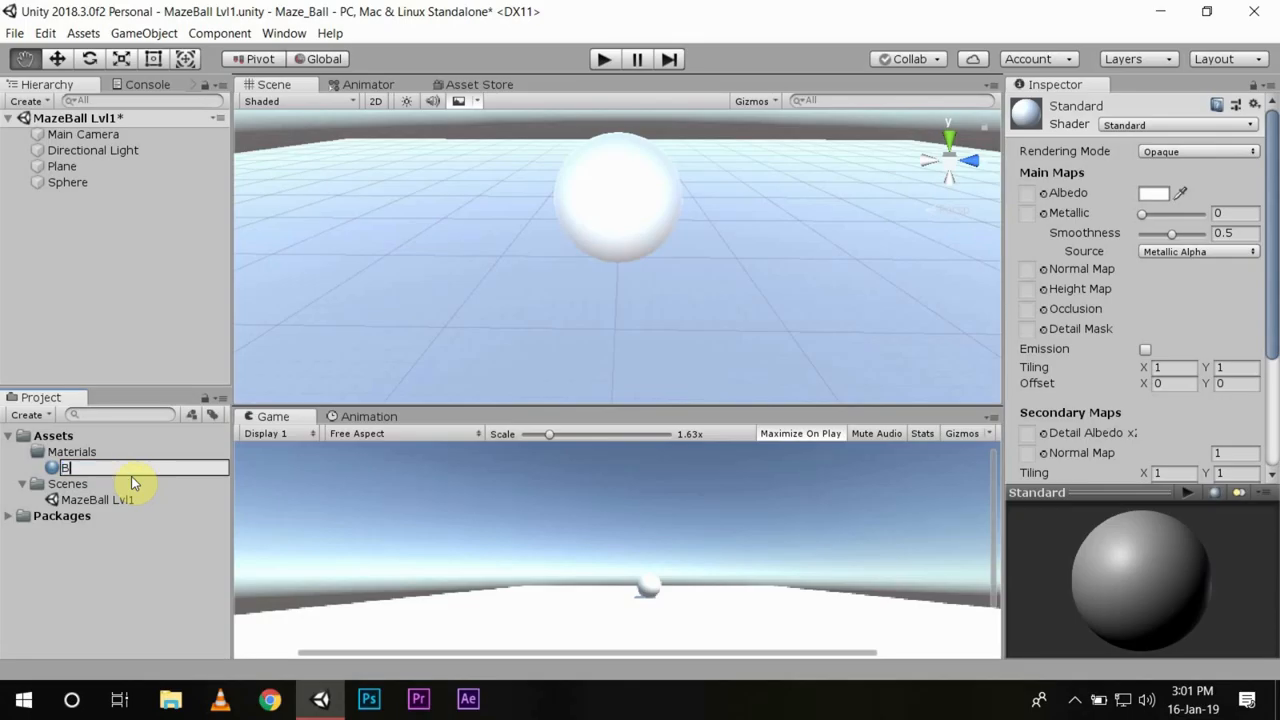
text(ckground)
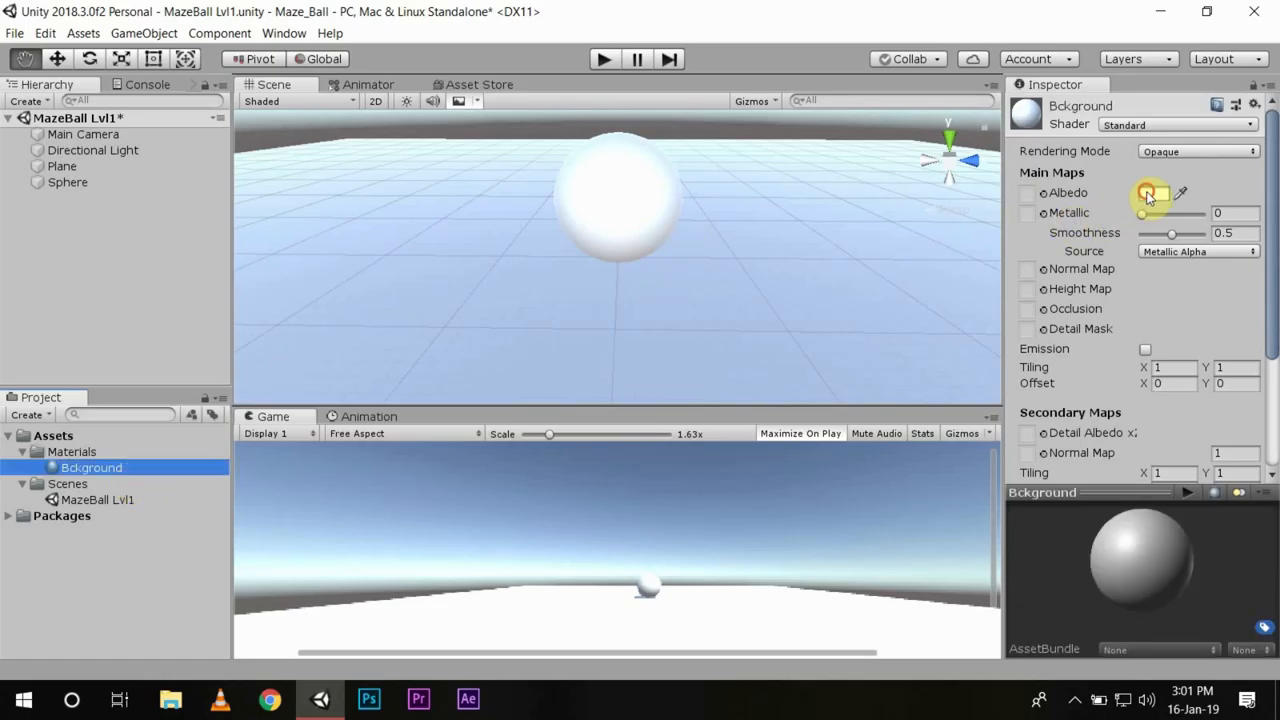
Pick a blue albedo colour for the Bckground material and drop it onto the plane.
click(1152, 192)
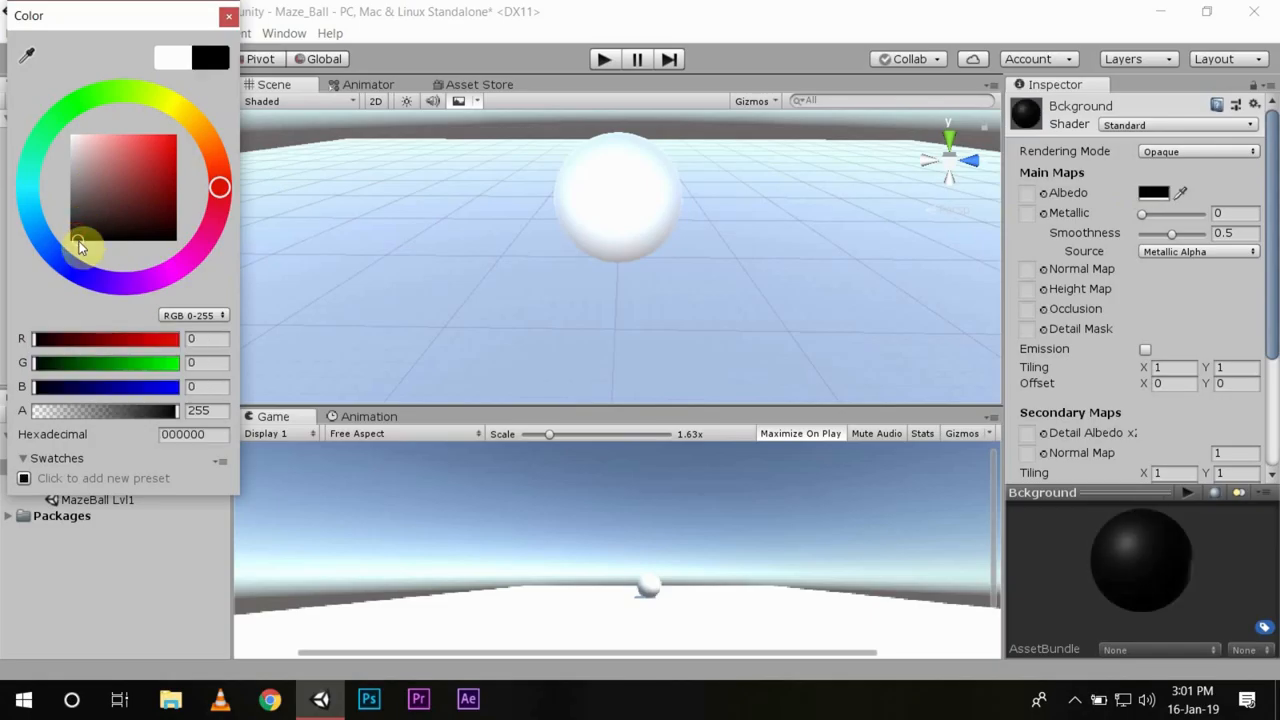
drag(80, 248, 52, 250)
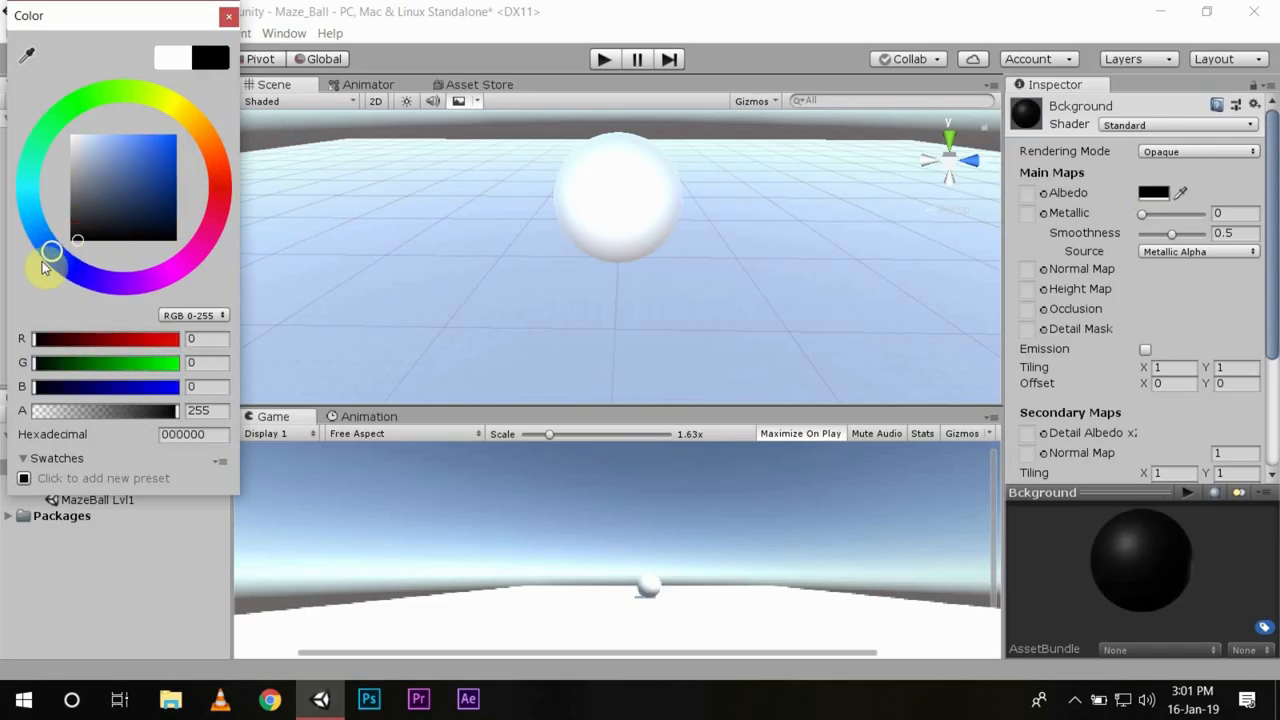
click(156, 158)
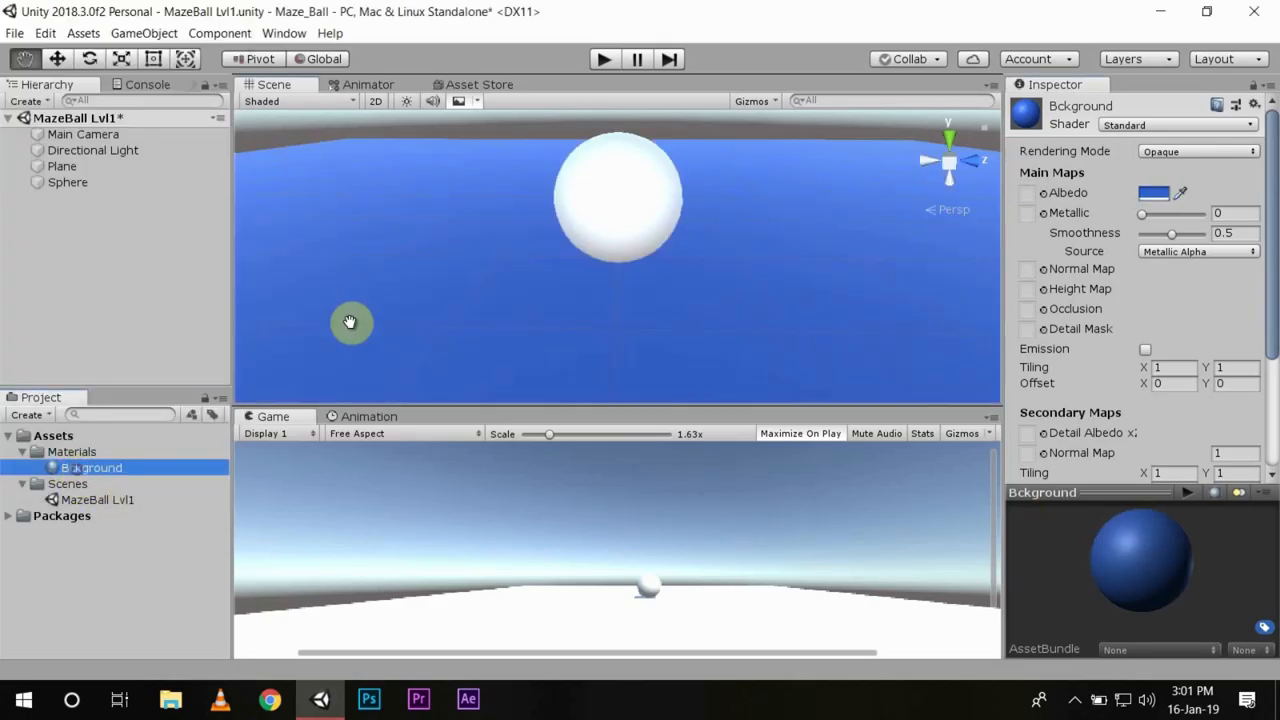
drag(350, 322, 630, 308)
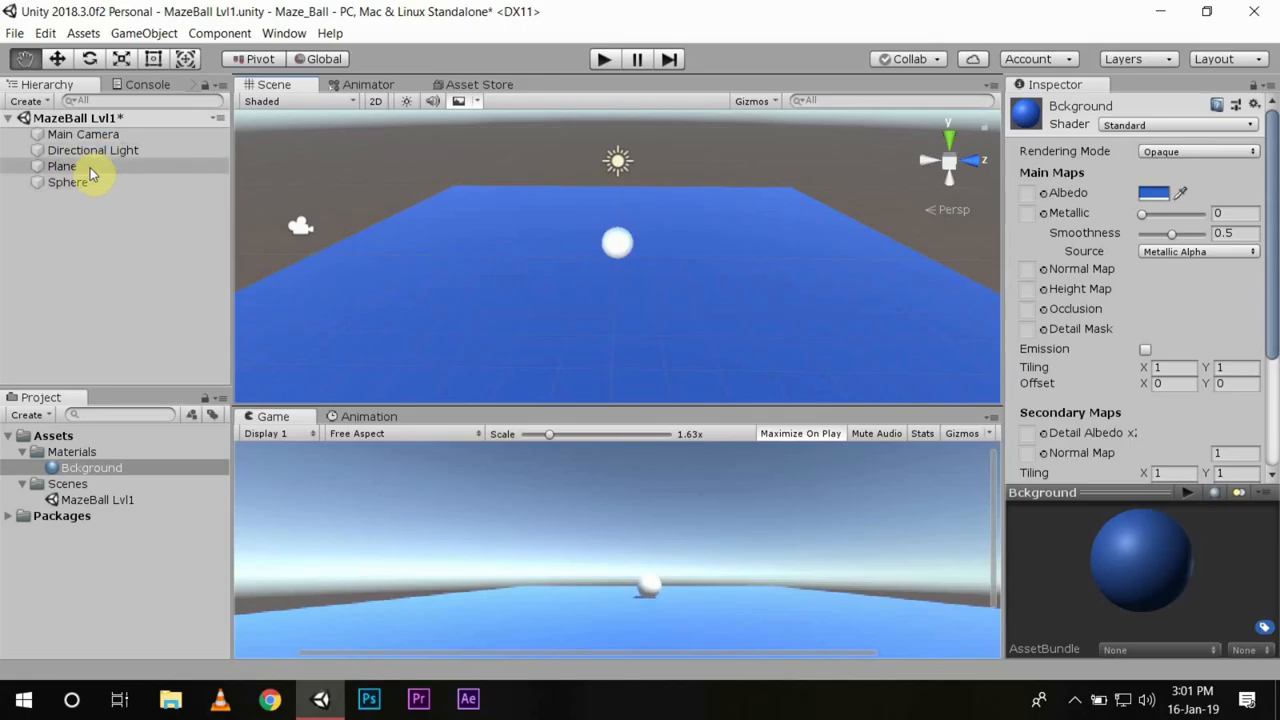
Rename the Plane object in the Hierarchy to Background.
click(62, 166)
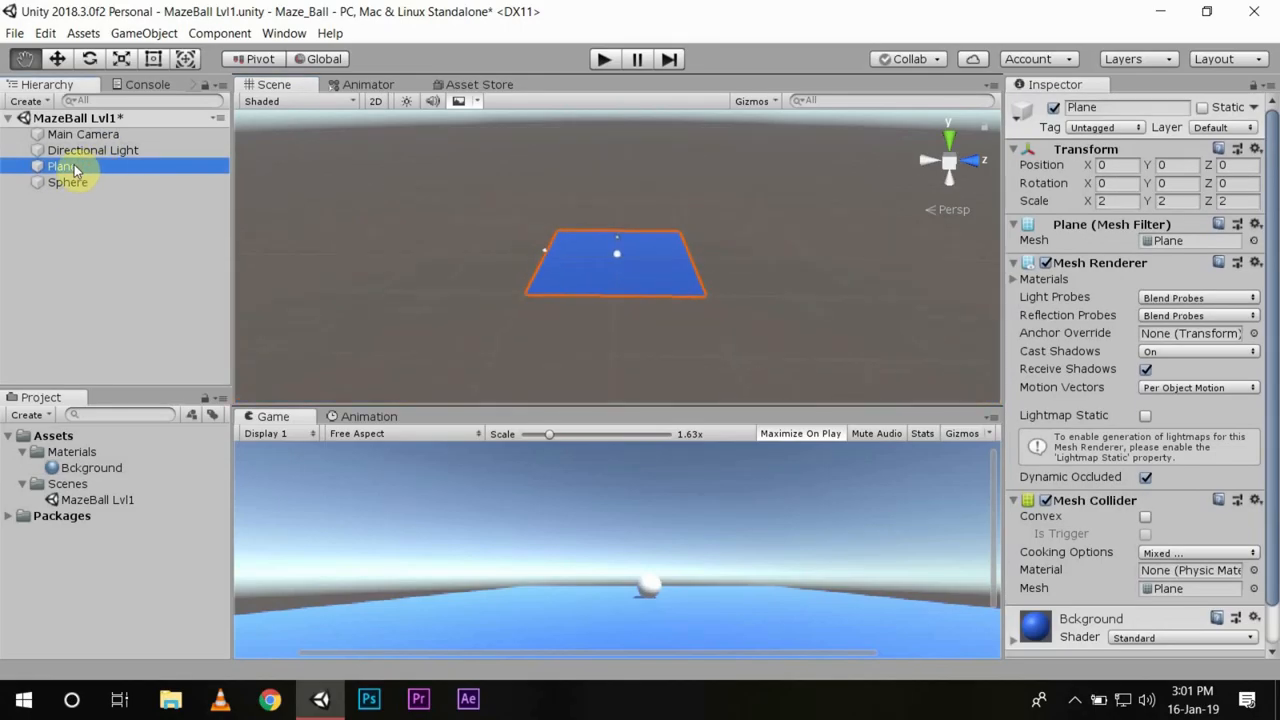
double_click(60, 166)
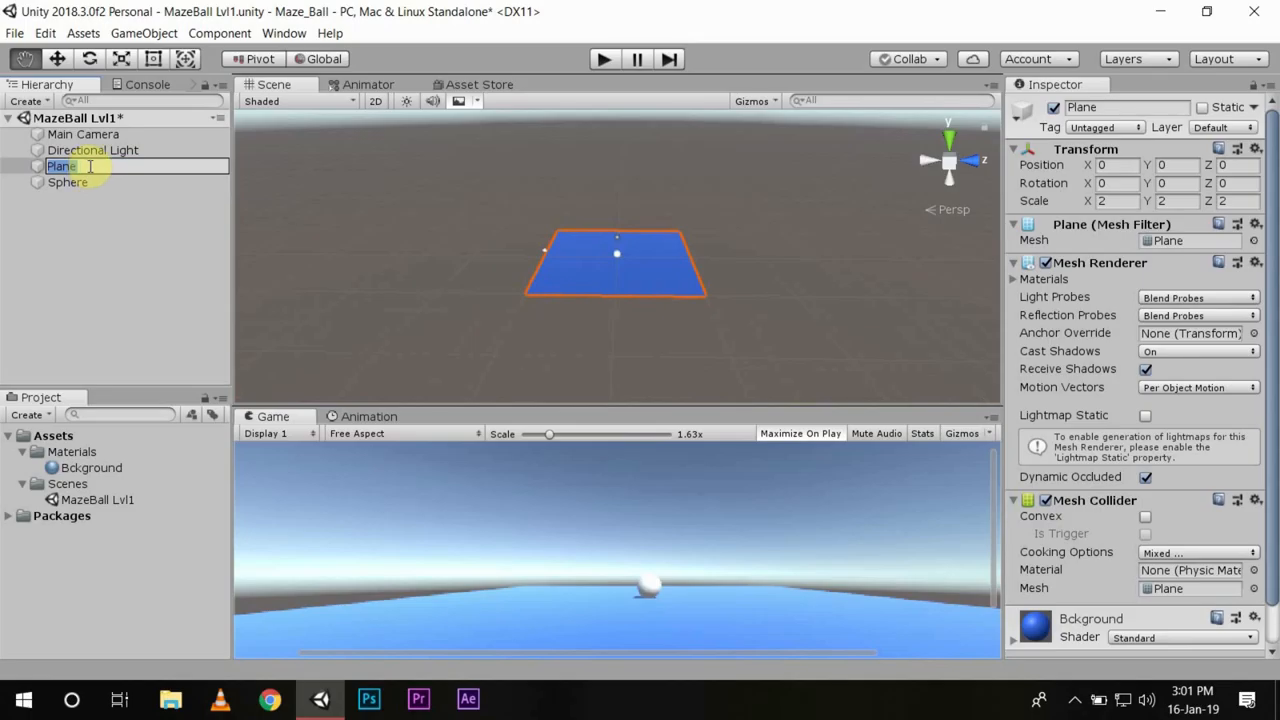
text(Background)
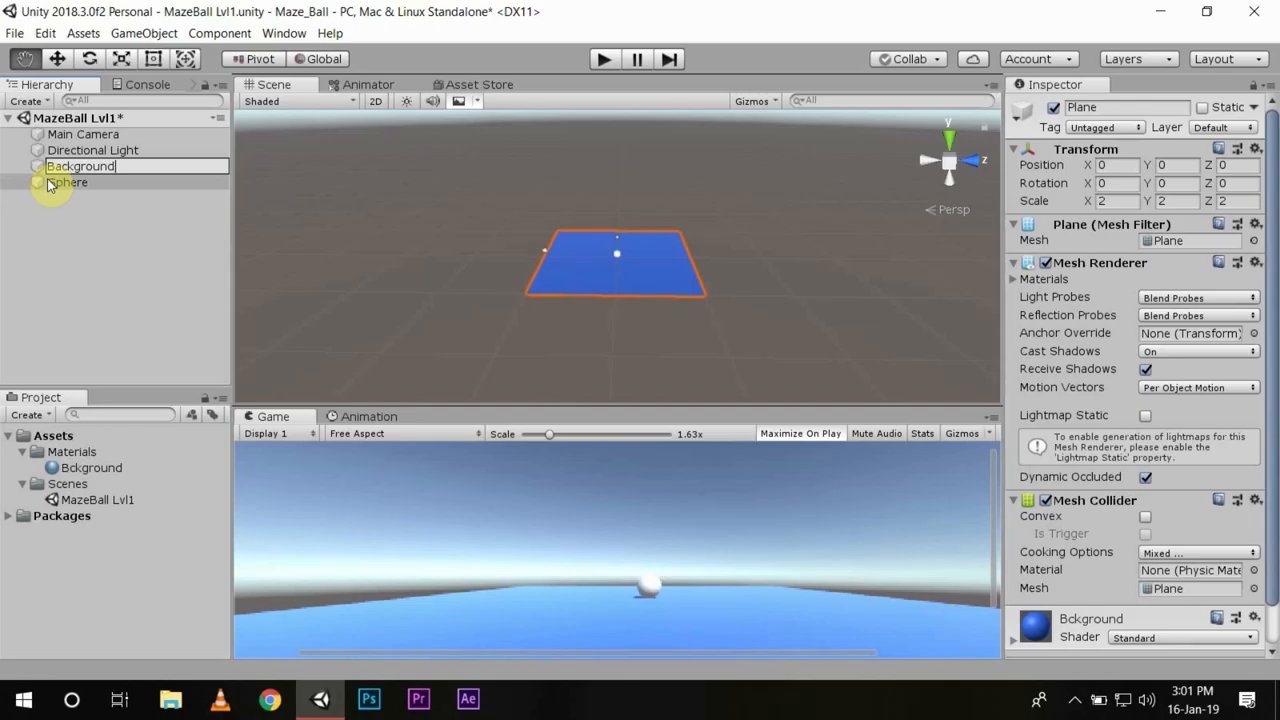
Rename the Sphere object to Player.
click(68, 182)
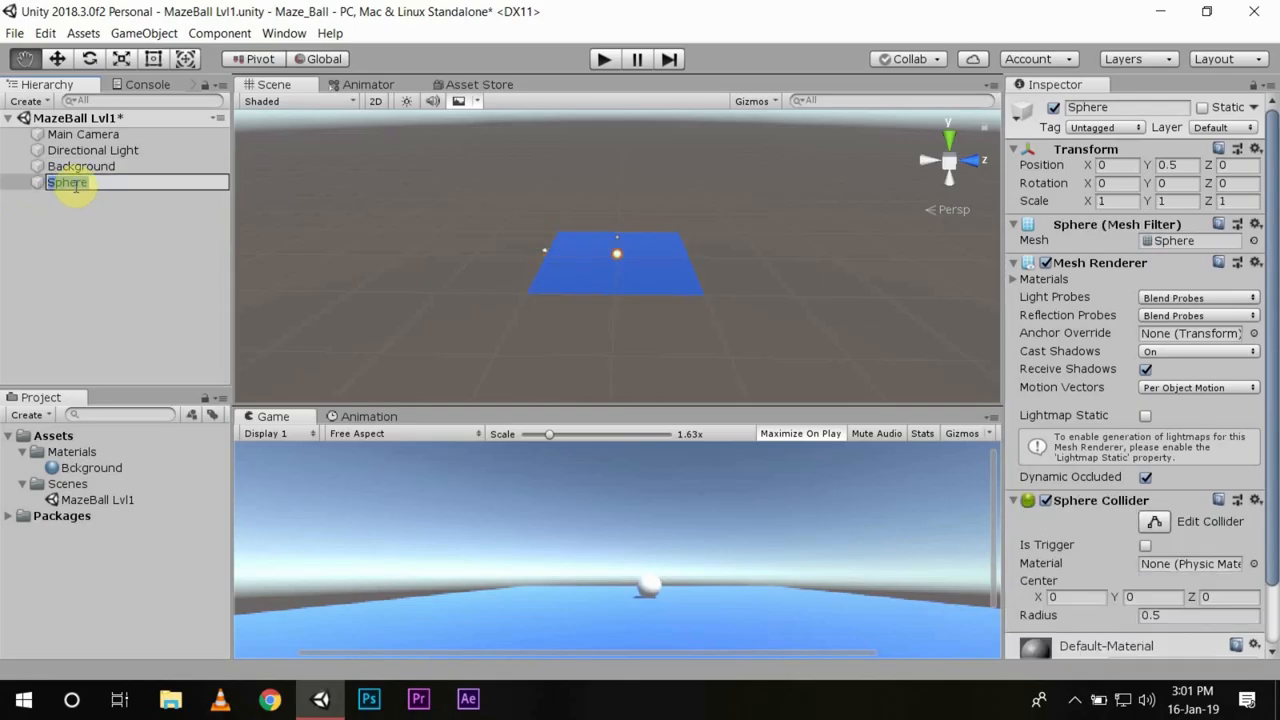
text(Player)
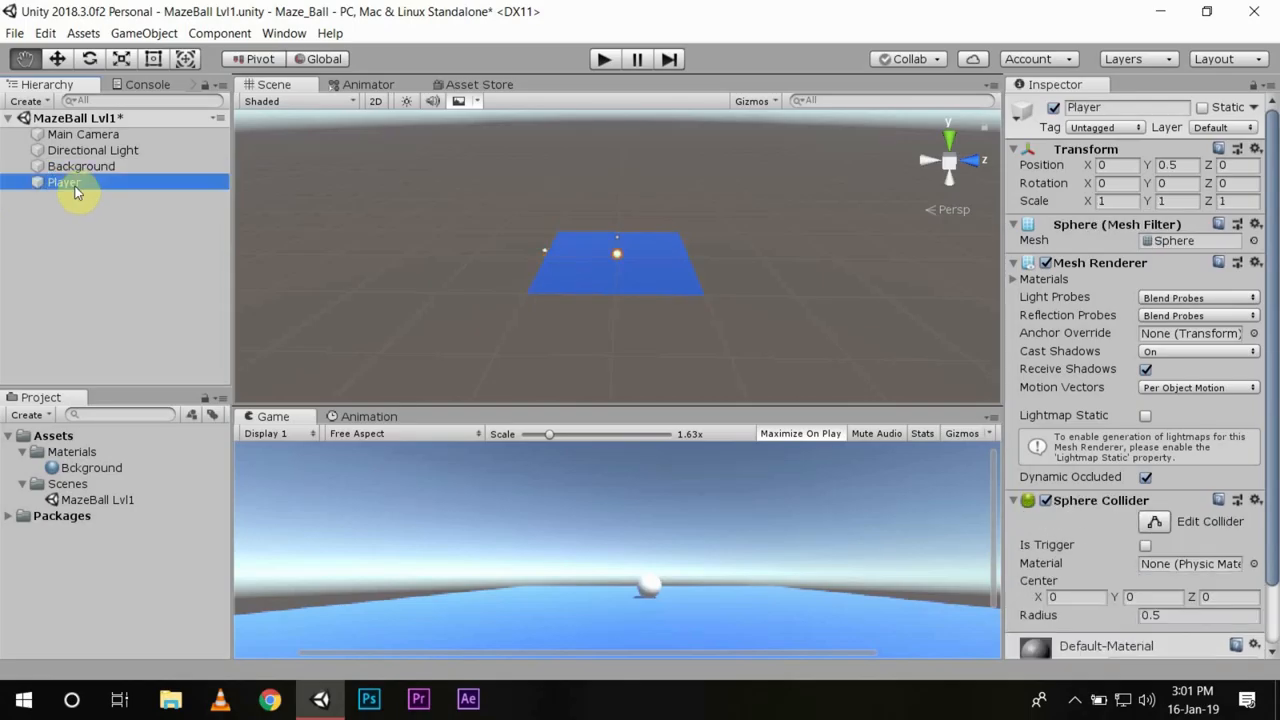
mouse_move(144, 190)
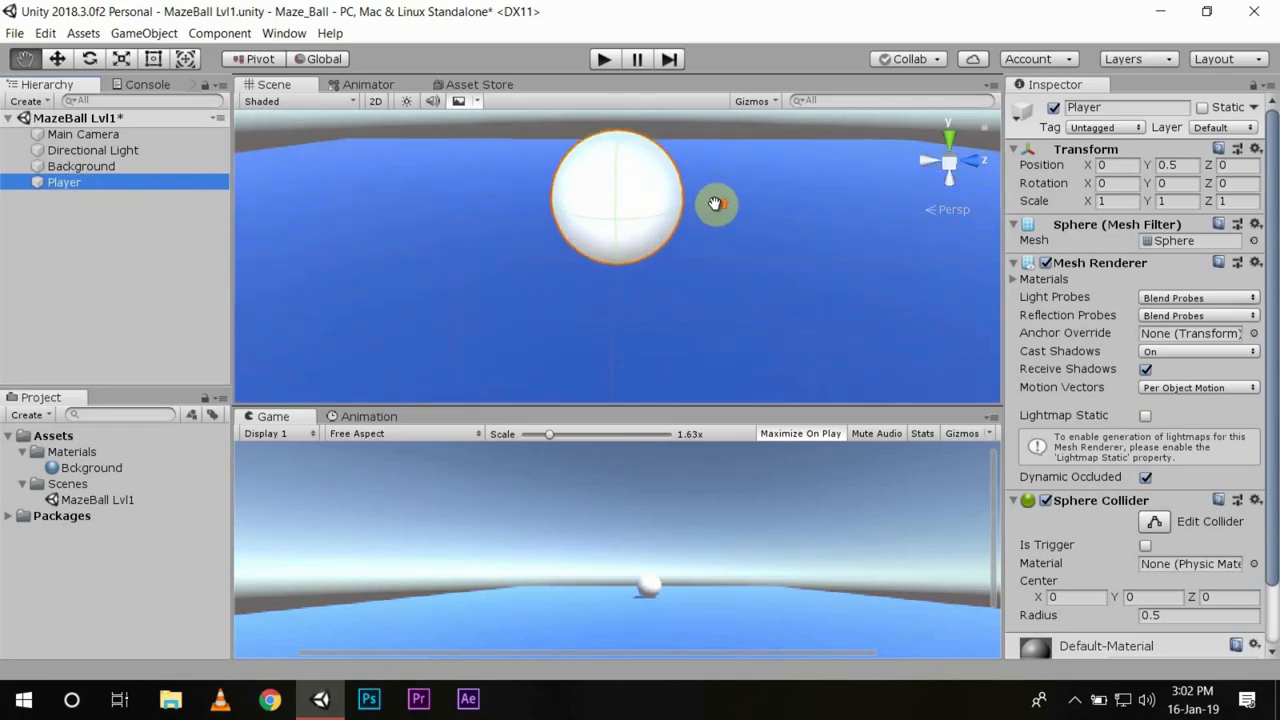
click(14, 32)
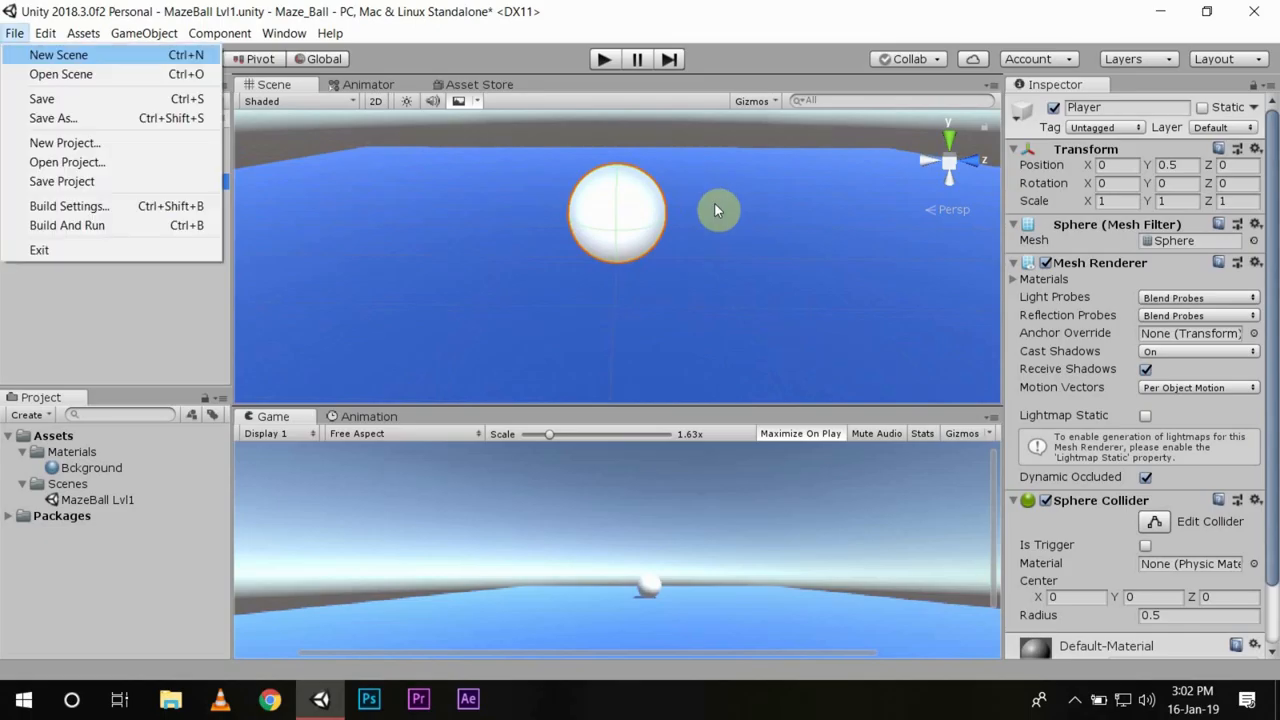